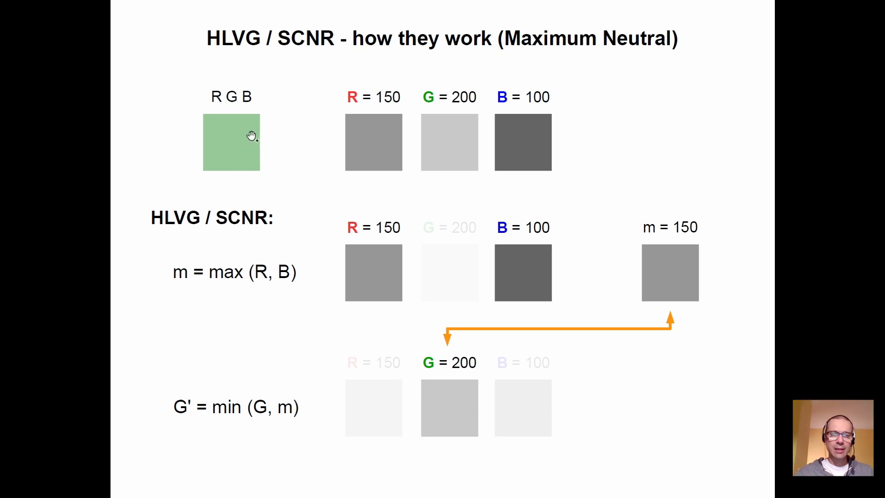
pyautogui.moveTo(244, 140)
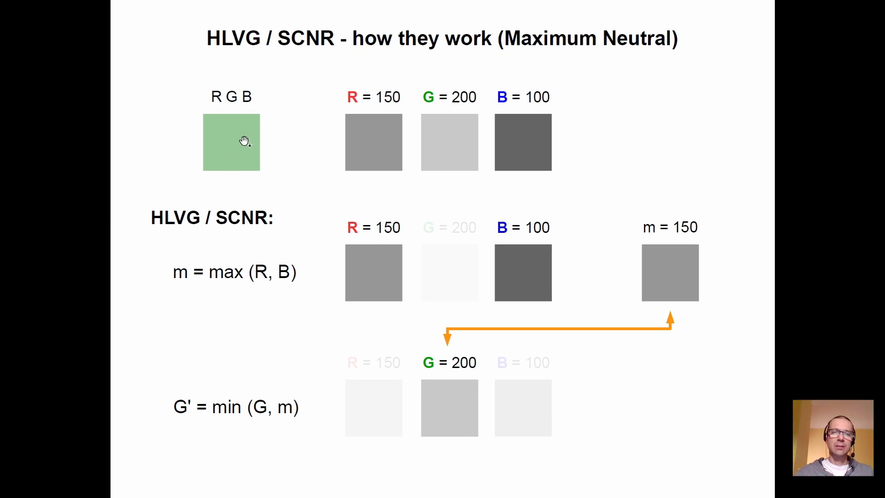
pyautogui.moveTo(298, 170)
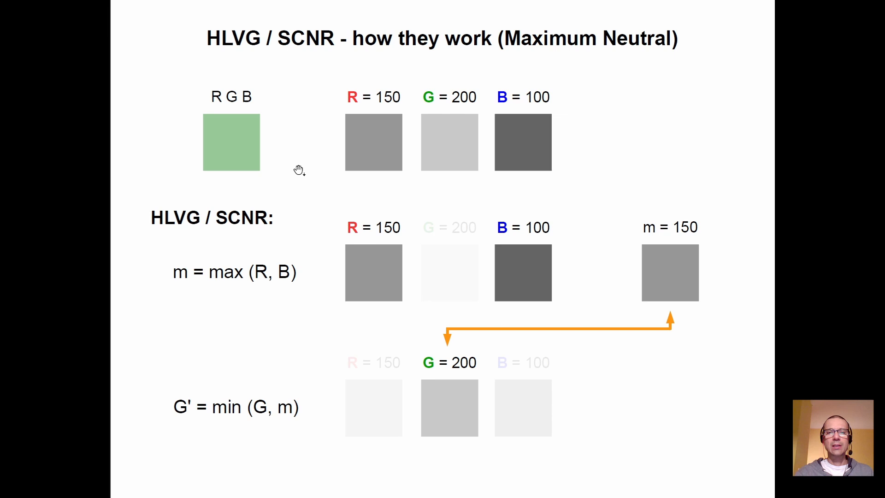
pyautogui.moveTo(386, 116)
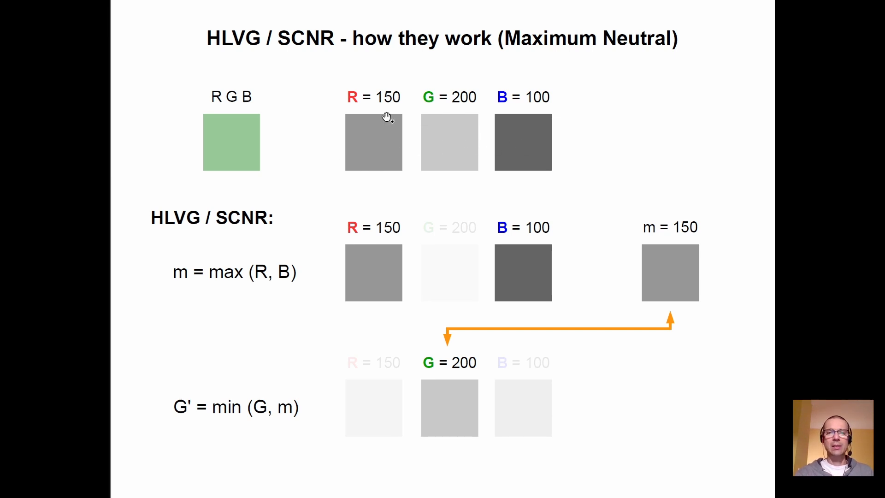
pyautogui.moveTo(429, 111)
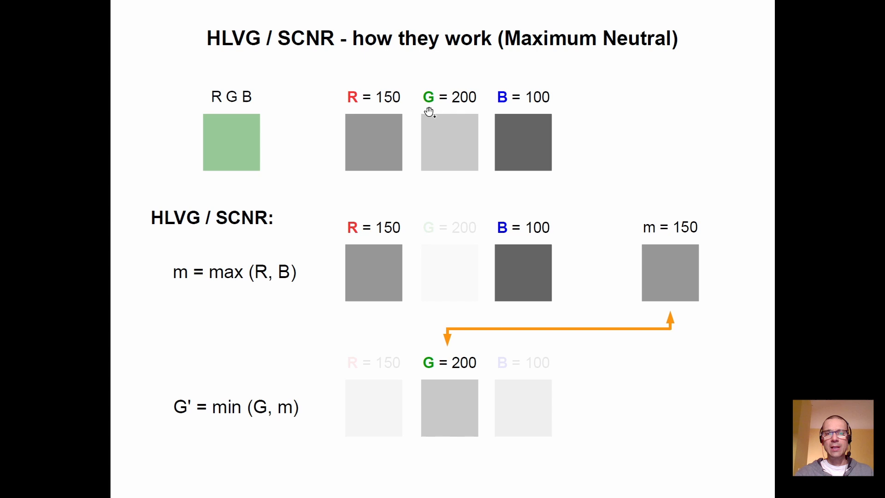
pyautogui.moveTo(517, 277)
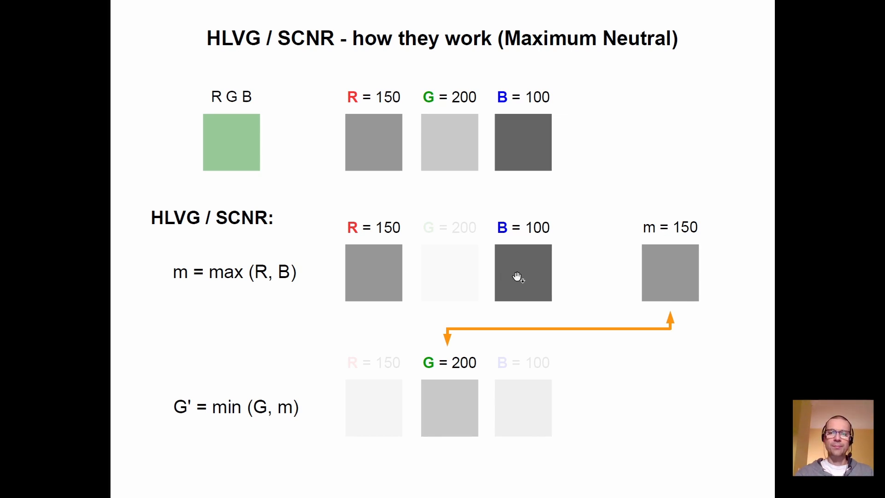
pyautogui.moveTo(698, 260)
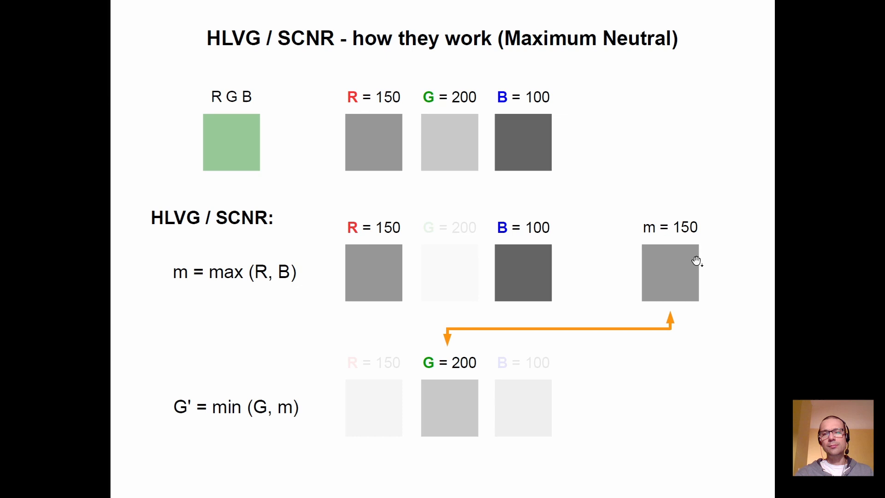
pyautogui.moveTo(443, 393)
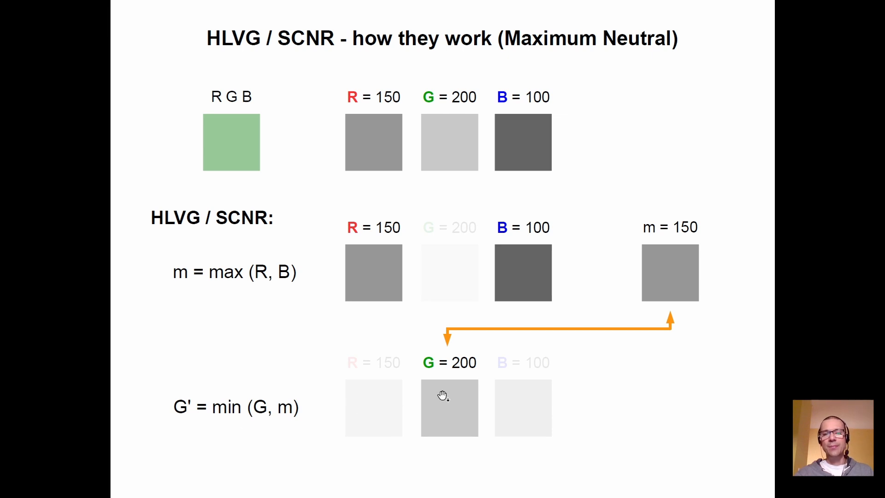
pyautogui.moveTo(453, 408)
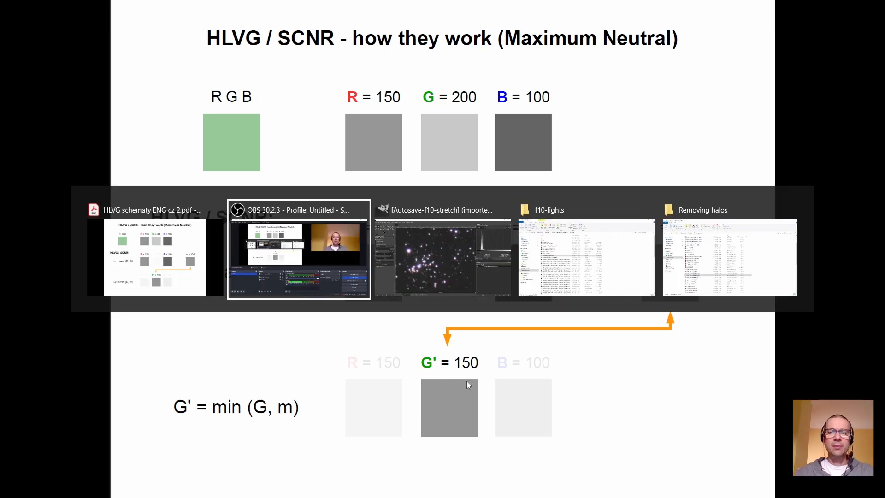
# Step: Switch to the GIMP window showing the stretched star-cluster image
pyautogui.click(442, 251)
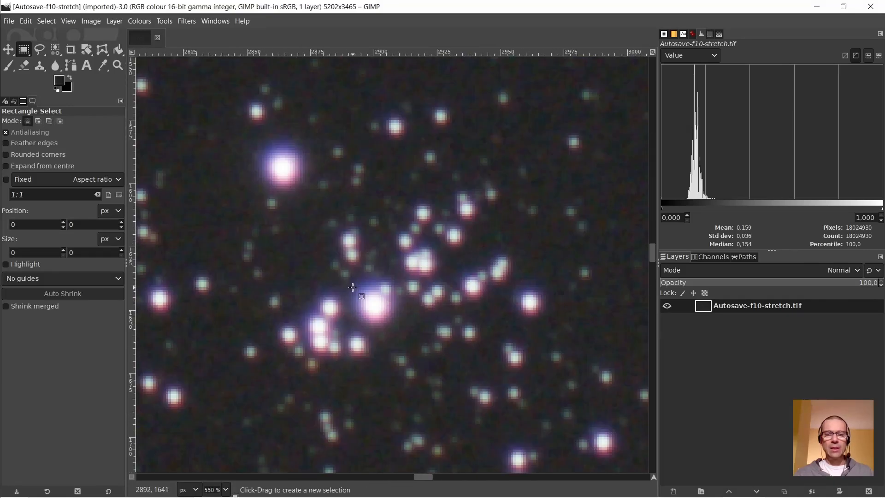
pyautogui.moveTo(379, 307)
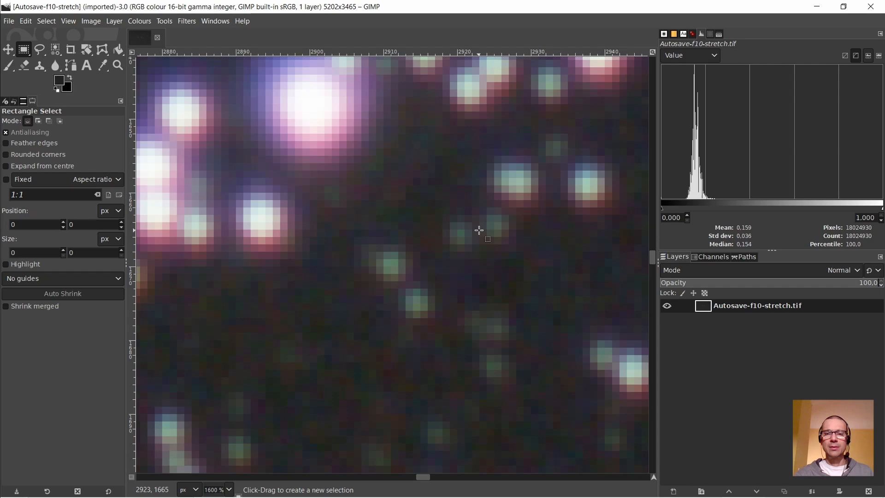
pyautogui.moveTo(399, 275)
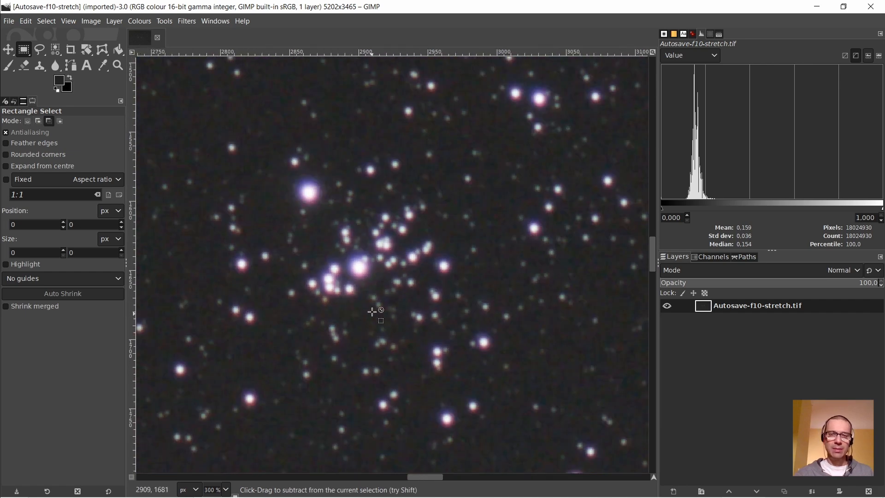
pyautogui.moveTo(409, 236)
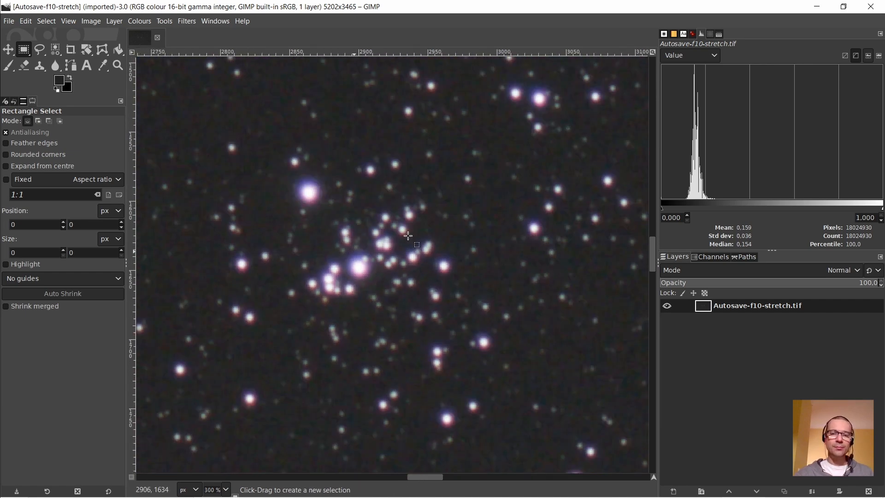
# Step: Decompose the star image into red, green and blue layers
pyautogui.rightClick(407, 236)
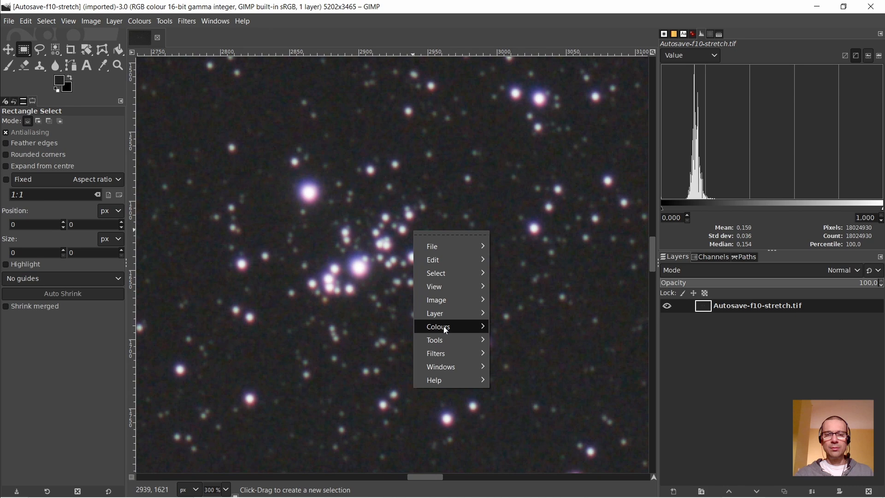
pyautogui.click(438, 326)
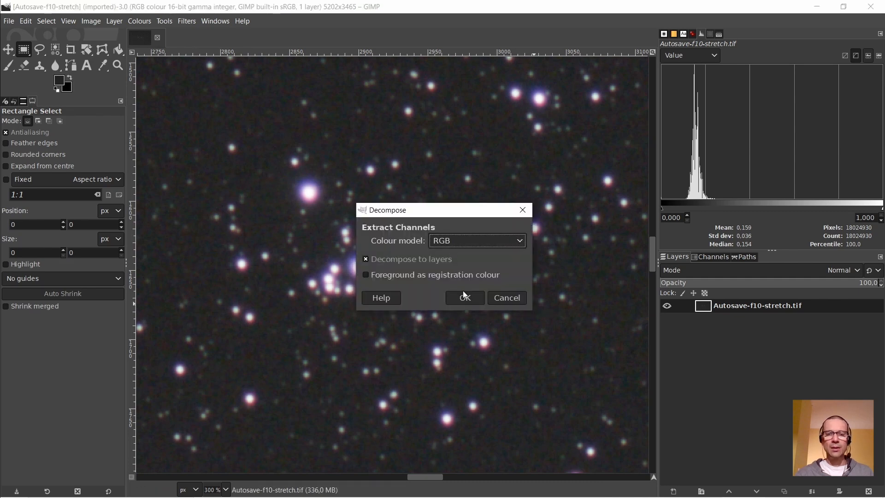
pyautogui.click(463, 297)
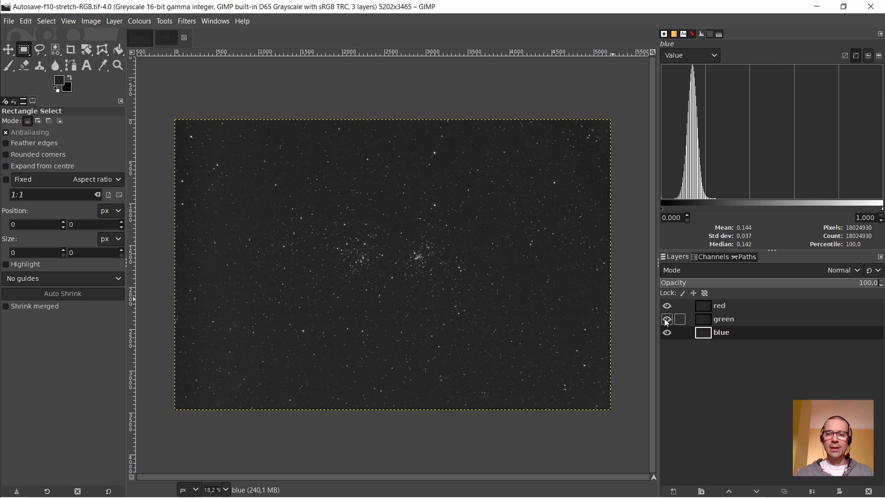
# Step: Hide the green layer and set the red layer's mode to Lighten only
pyautogui.click(719, 305)
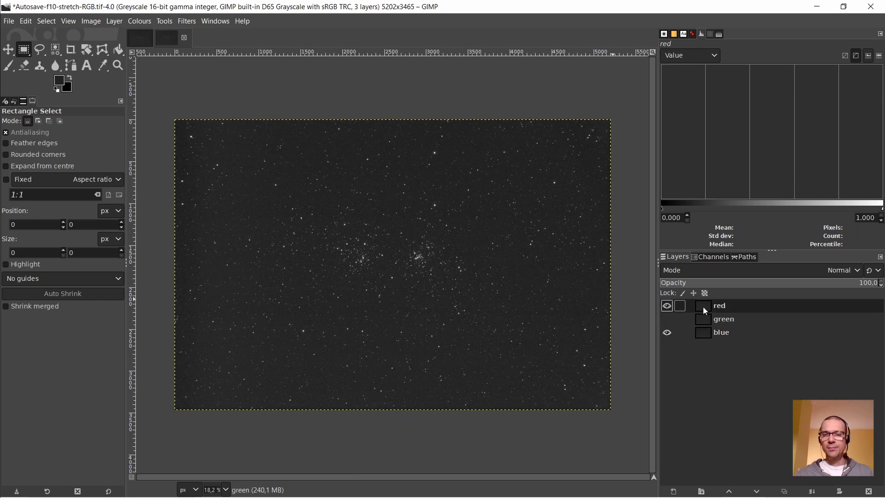
pyautogui.click(841, 269)
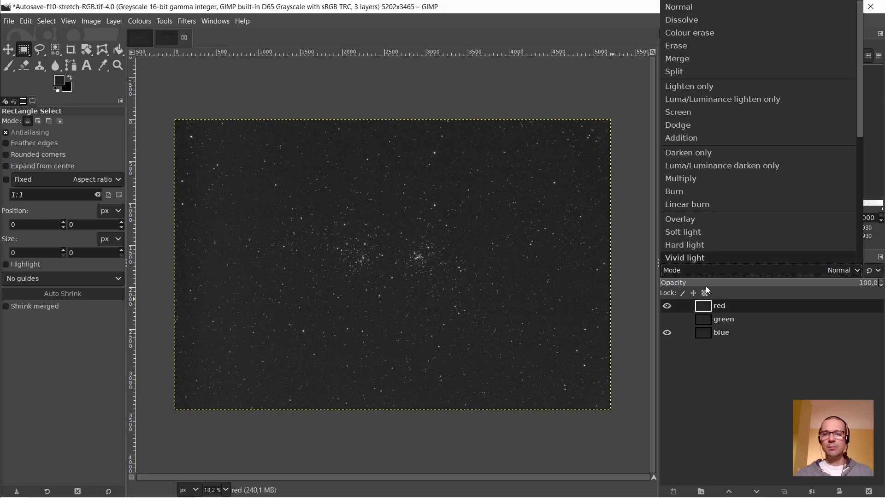
pyautogui.moveTo(715, 160)
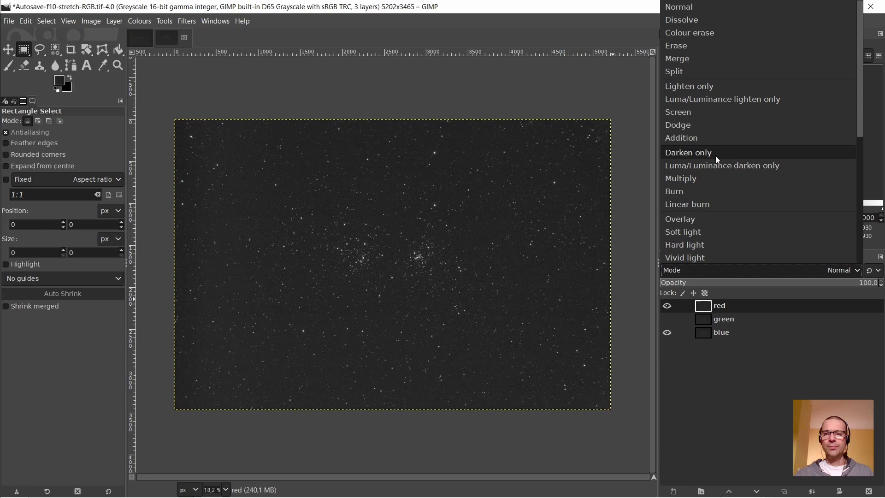
pyautogui.click(688, 86)
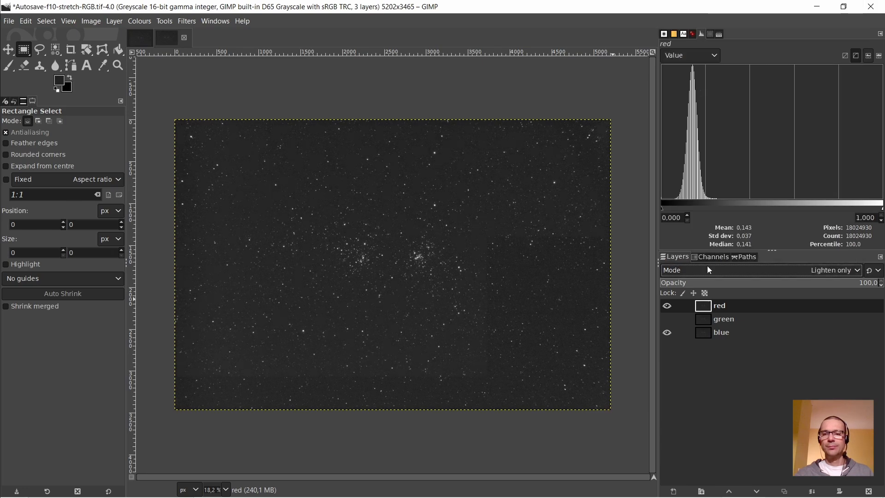
pyautogui.rightClick(719, 305)
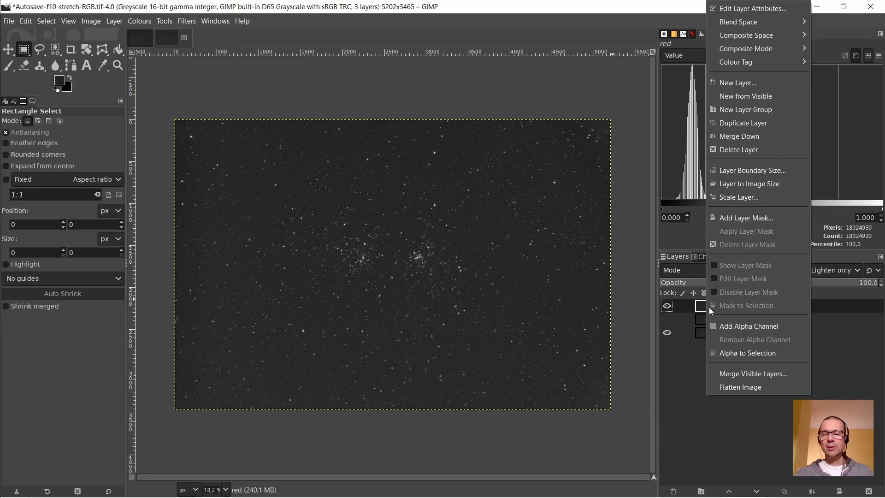
pyautogui.moveTo(744, 110)
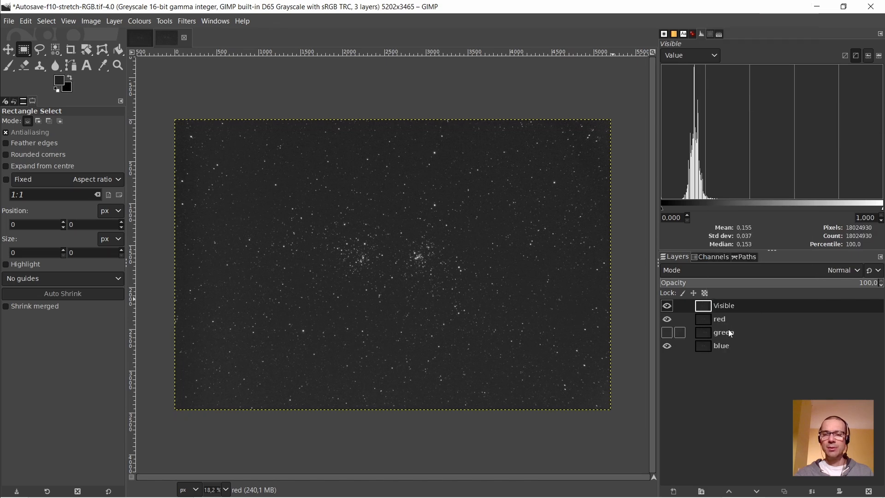
# Step: Reset red to Normal, then raise and show green, blending it as Darken only
pyautogui.click(840, 270)
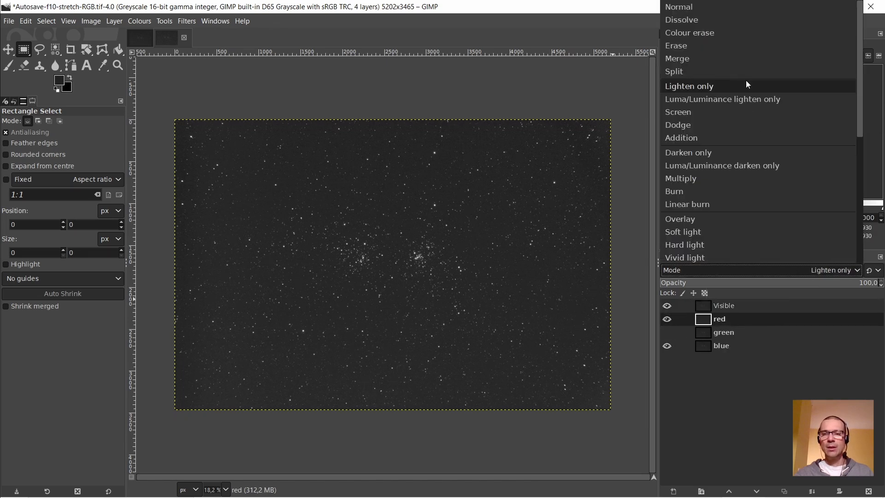
pyautogui.moveTo(699, 7)
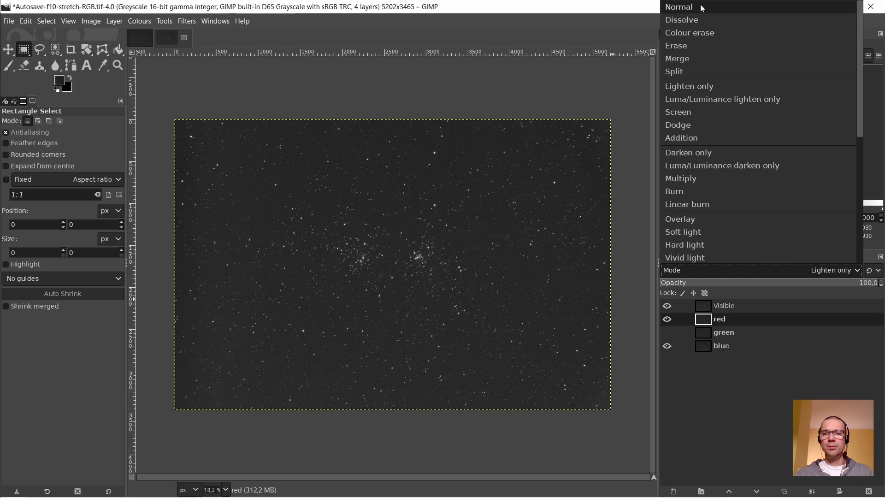
pyautogui.click(678, 7)
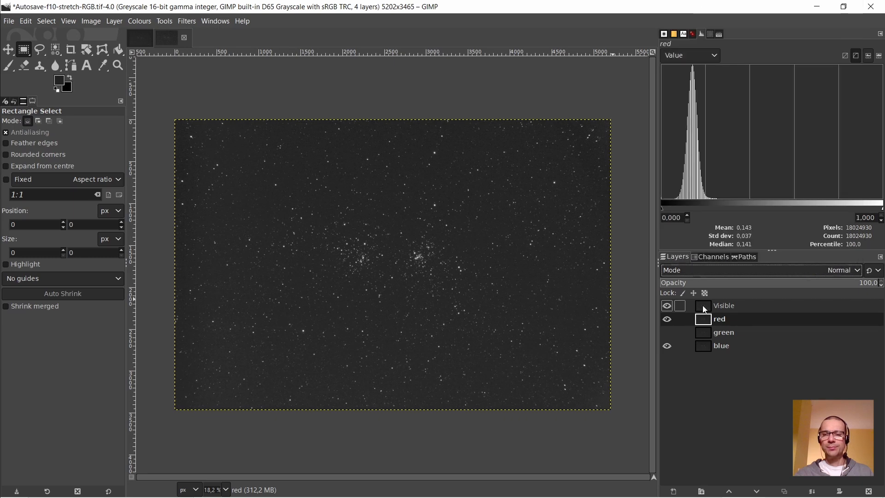
pyautogui.click(724, 319)
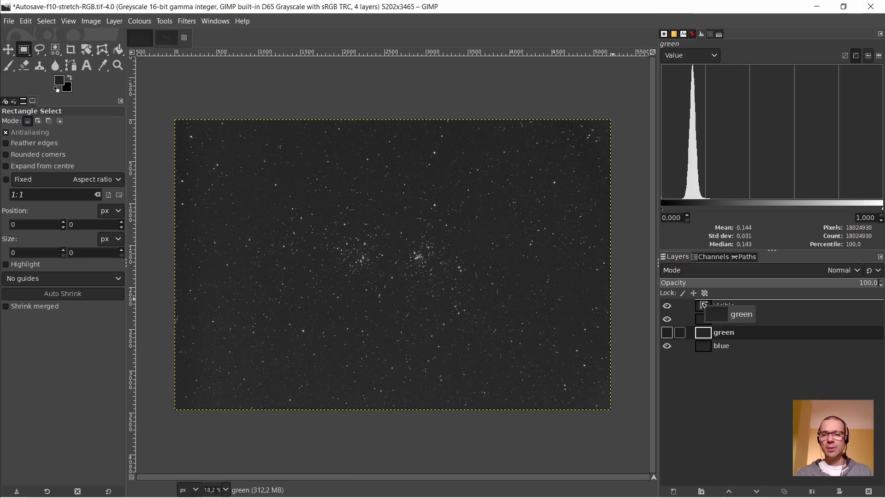
pyautogui.click(666, 305)
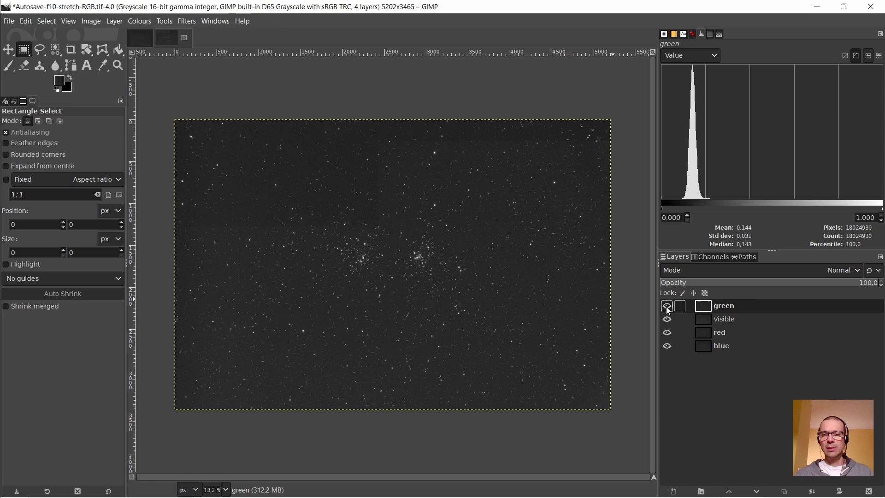
pyautogui.click(842, 270)
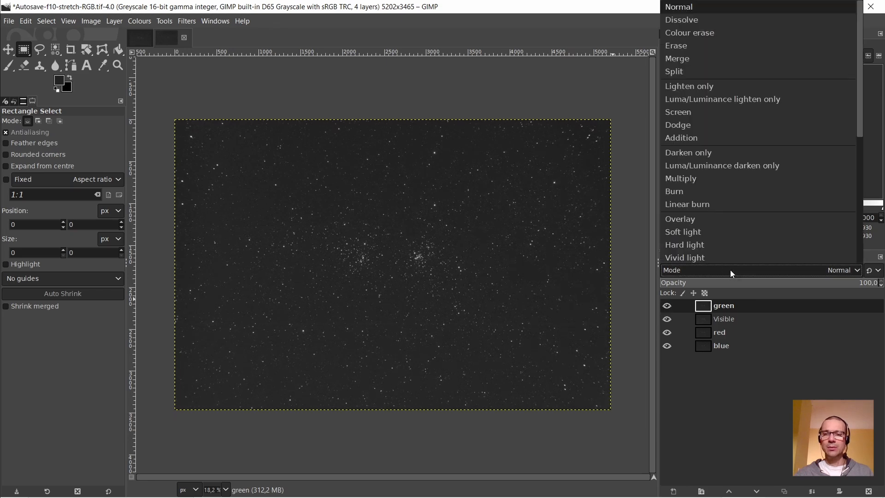
pyautogui.moveTo(714, 152)
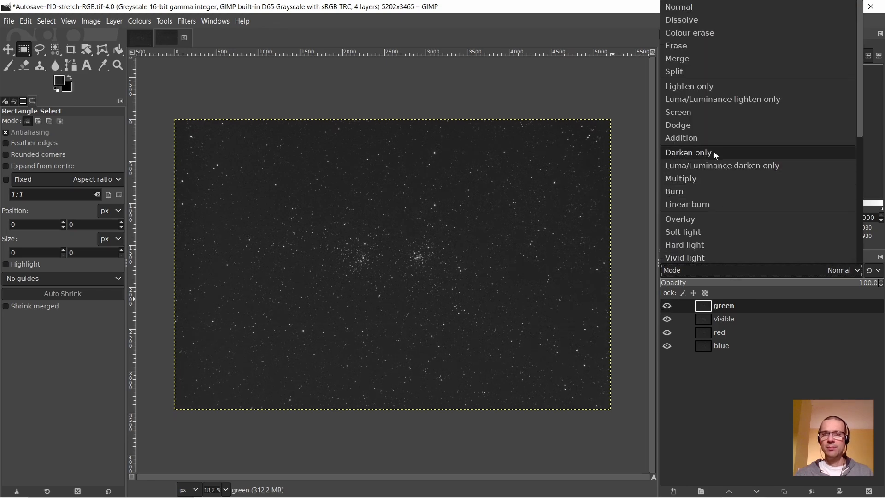
pyautogui.click(686, 151)
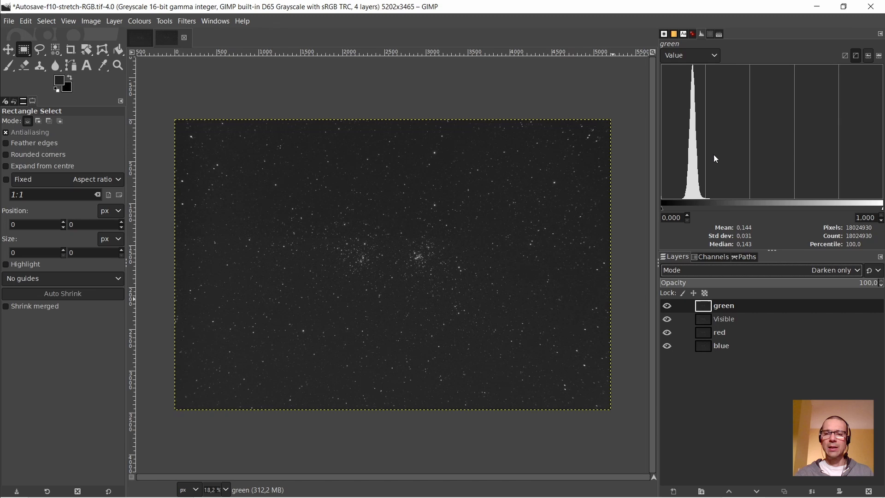
# Step: Create a layer from Visible, then delete the old green and Visible layers
pyautogui.rightClick(723, 305)
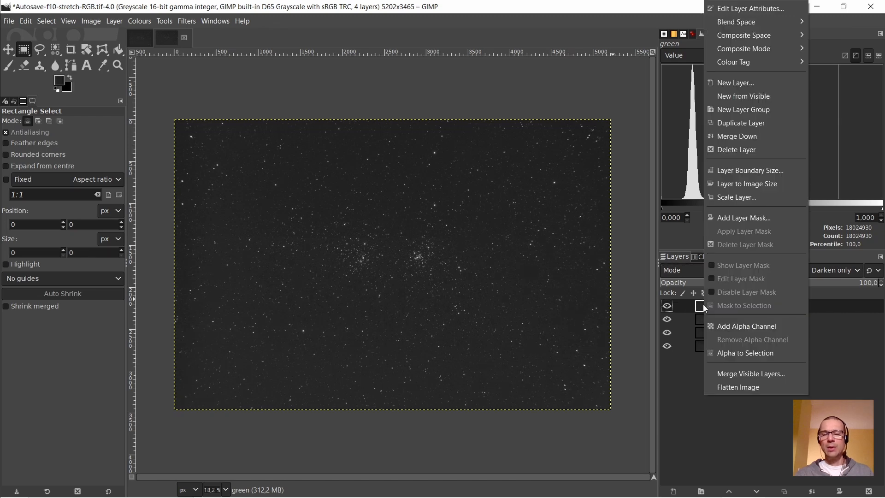
pyautogui.click(743, 96)
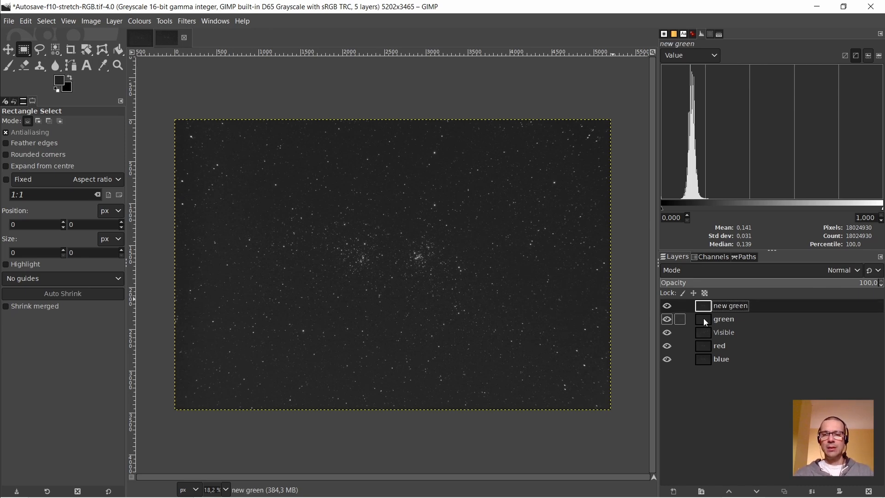
pyautogui.rightClick(723, 319)
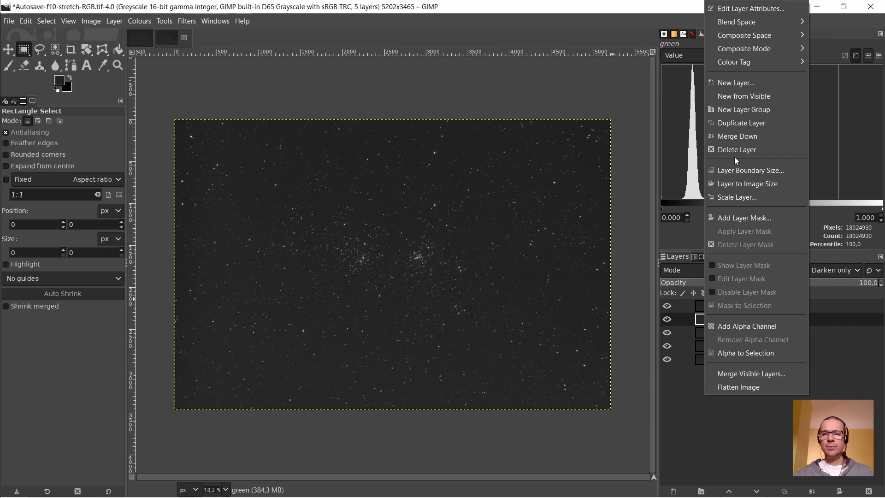
pyautogui.click(739, 136)
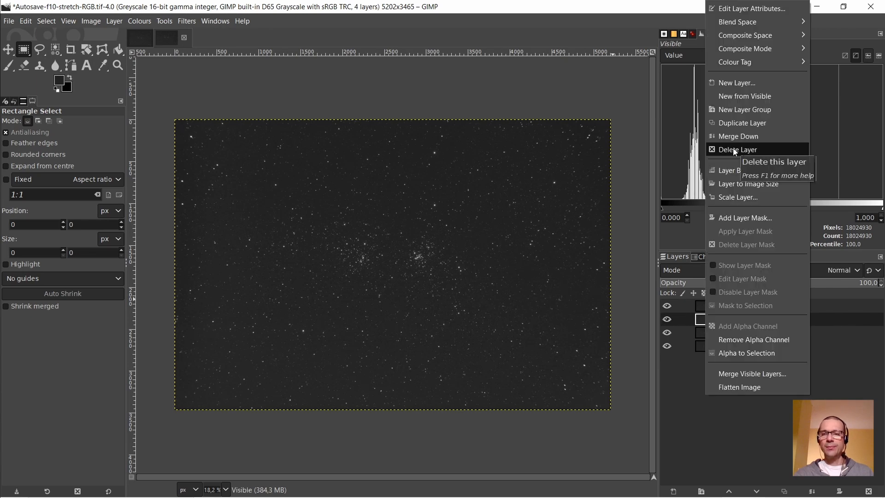
pyautogui.click(739, 149)
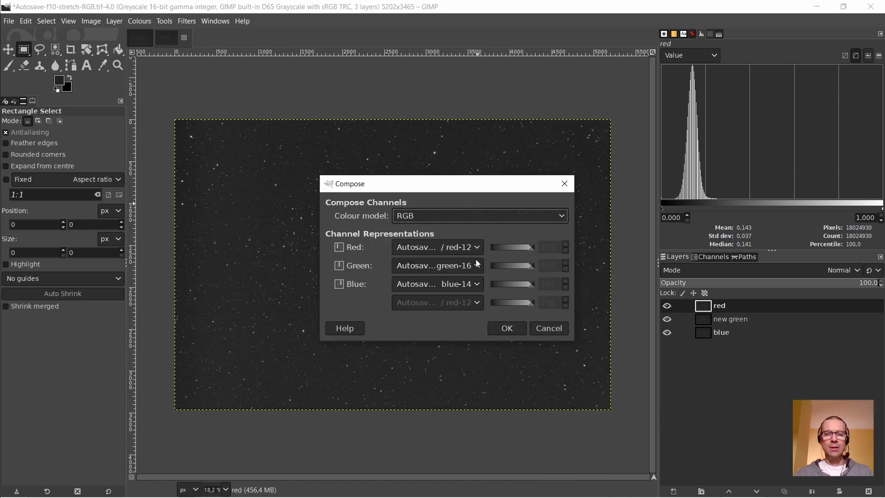
# Step: Compose the red, new green and blue layers into an RGB image and view it
pyautogui.click(505, 328)
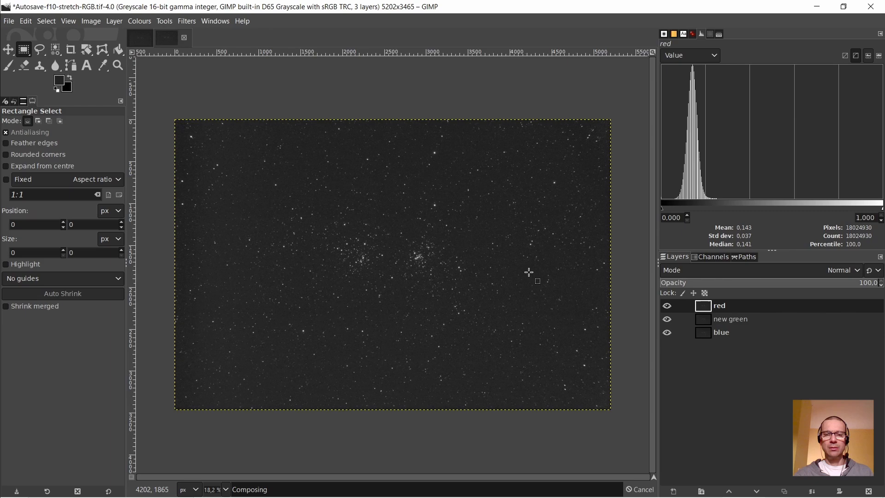
pyautogui.click(193, 38)
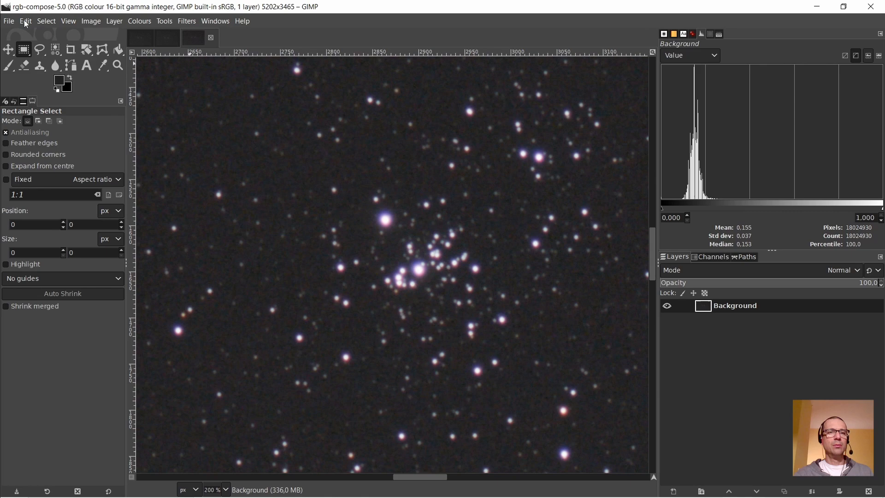
# Step: Copy the composed colour image and paste it into the original image
pyautogui.click(25, 20)
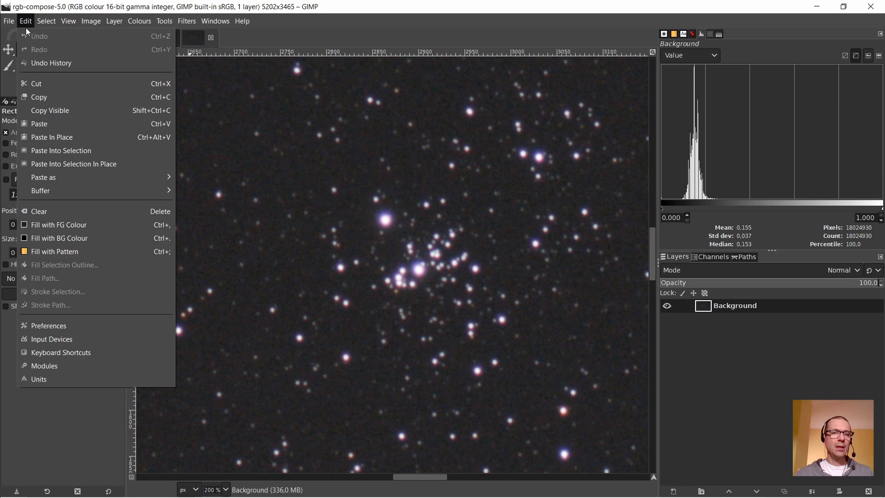
pyautogui.click(38, 96)
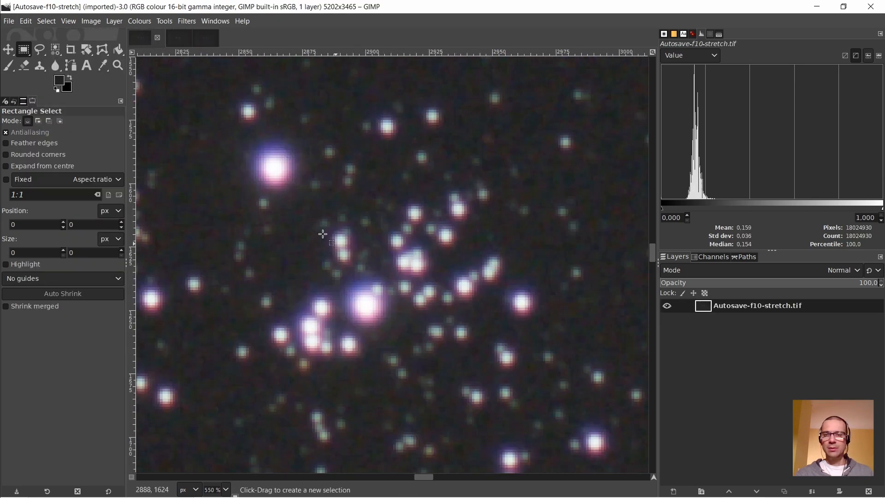
pyautogui.click(25, 20)
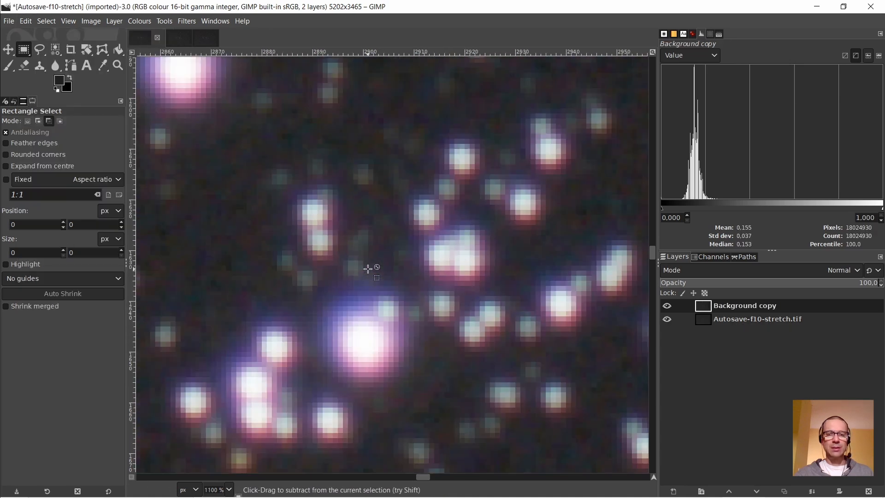
# Step: Raise the original above the copy, blend it as Luminance, and add a Visible layer
pyautogui.click(666, 305)
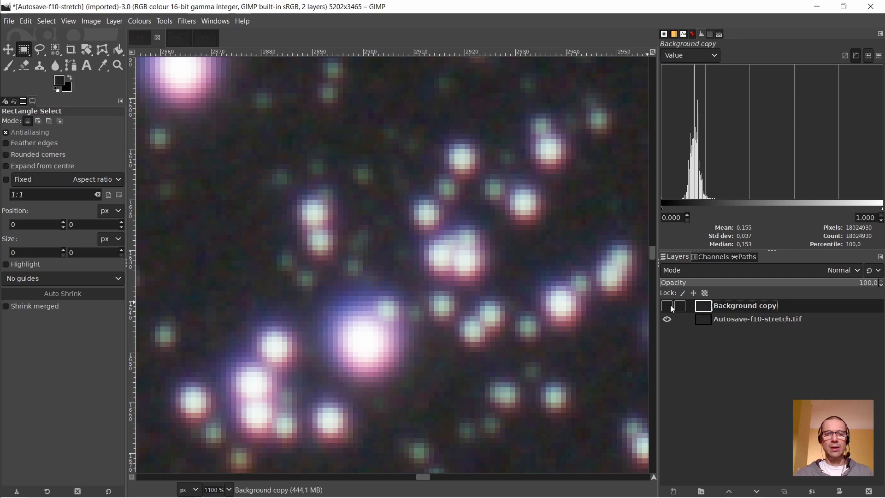
pyautogui.moveTo(582, 276)
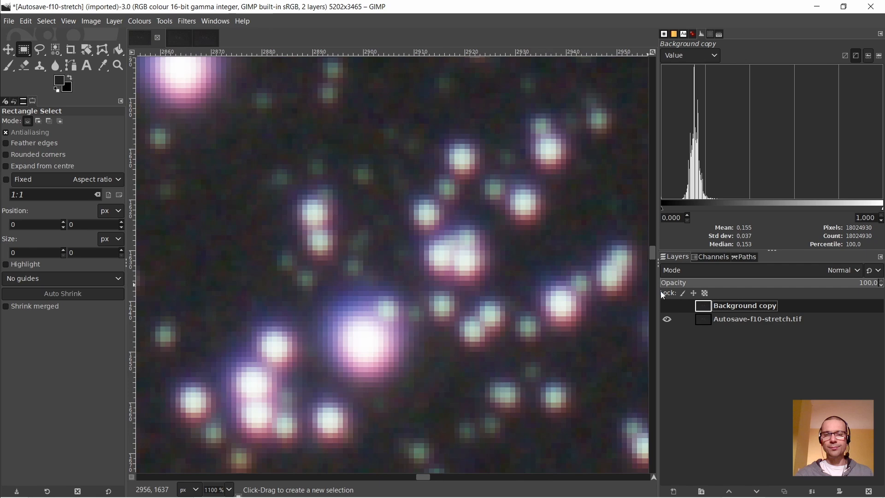
pyautogui.click(757, 319)
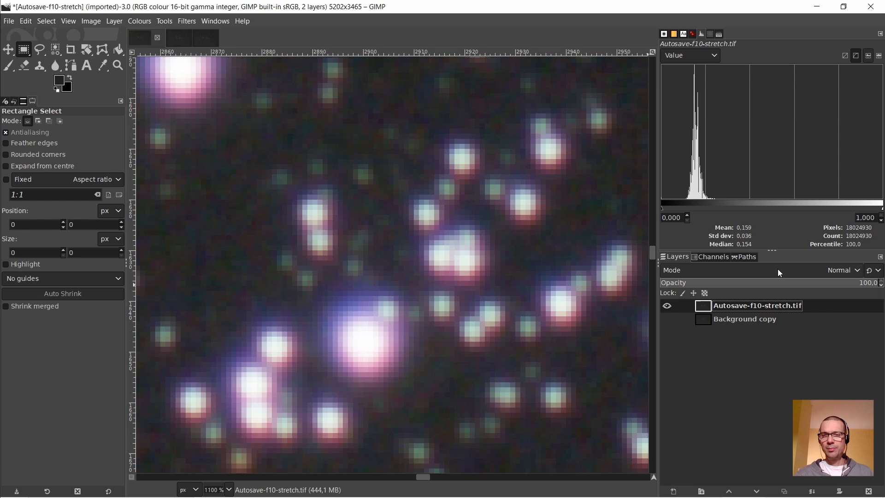
pyautogui.click(840, 270)
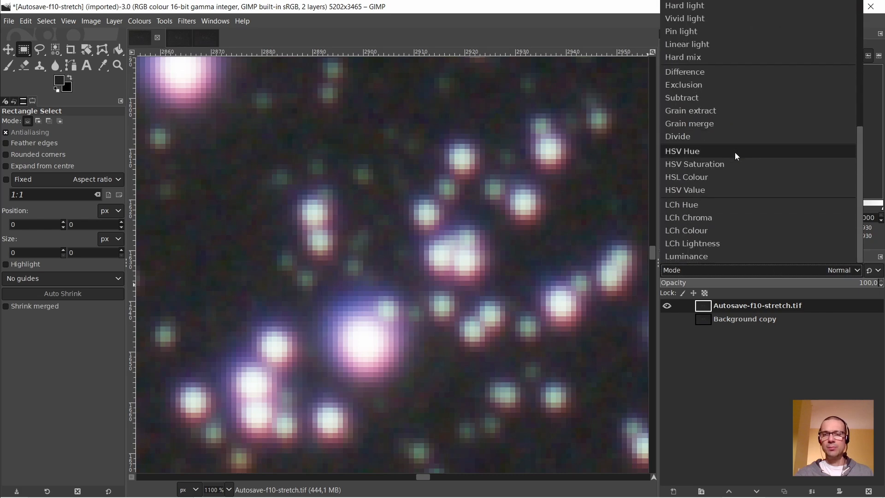
pyautogui.click(686, 257)
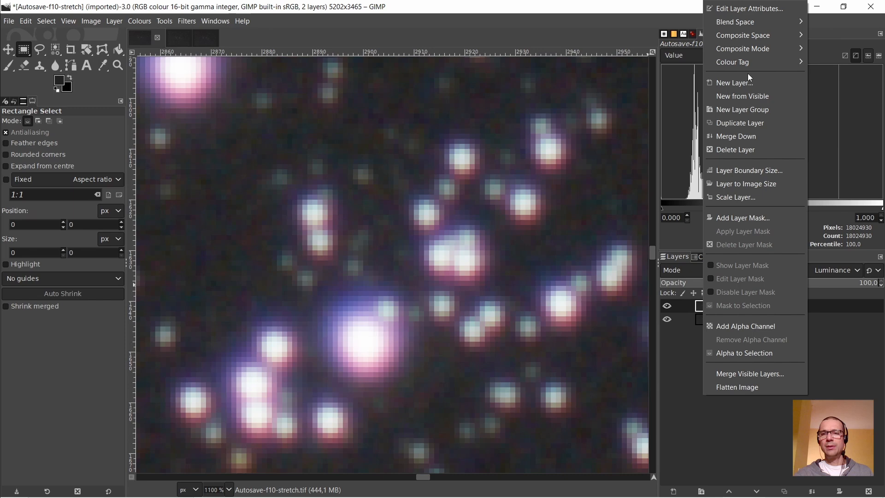
pyautogui.click(741, 96)
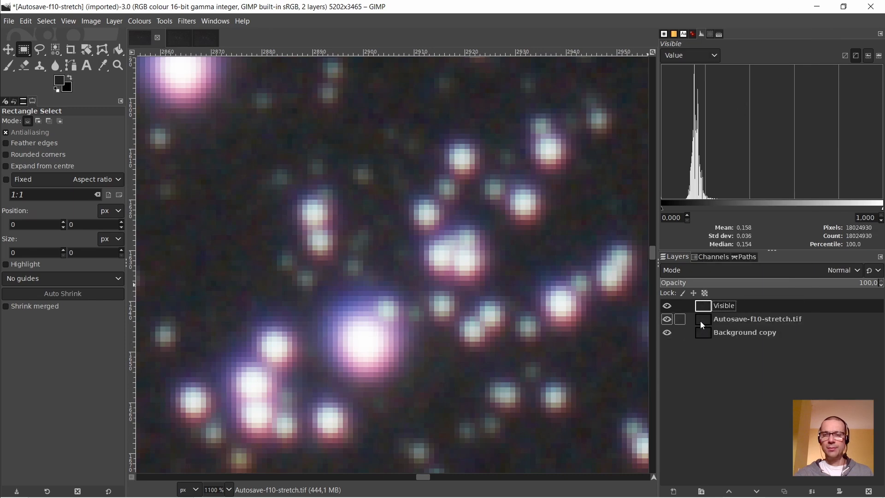
# Step: Adjust the original layer's blend mode from the Mode list
pyautogui.click(839, 270)
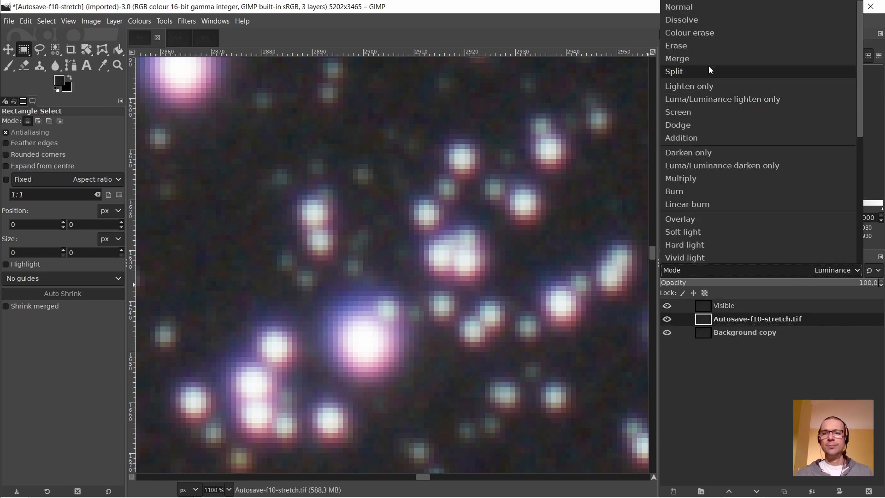
pyautogui.click(678, 6)
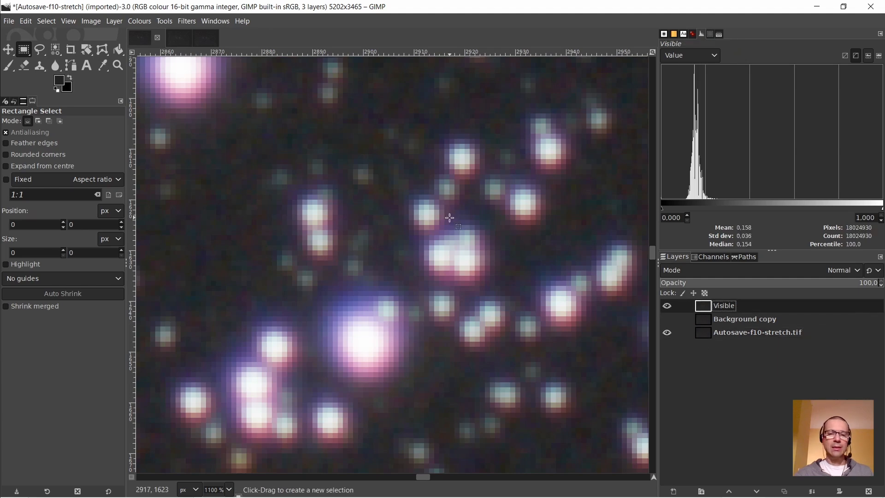
pyautogui.scroll(-3)
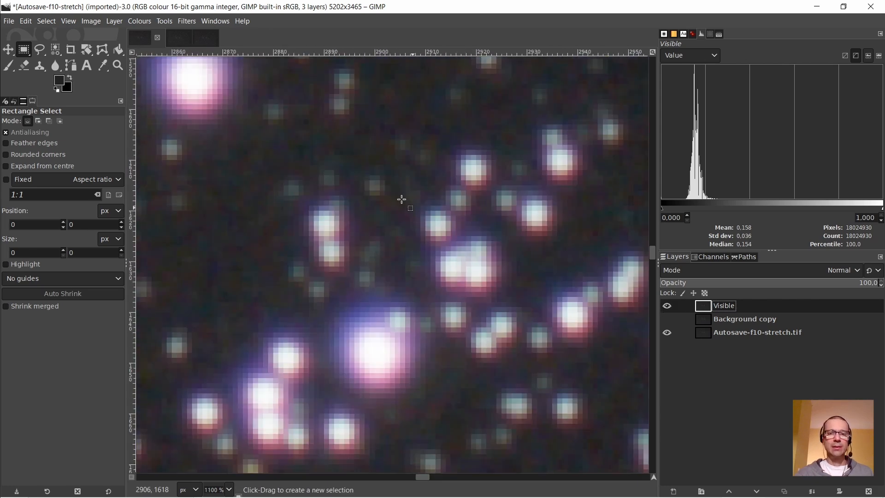
pyautogui.moveTo(375, 301)
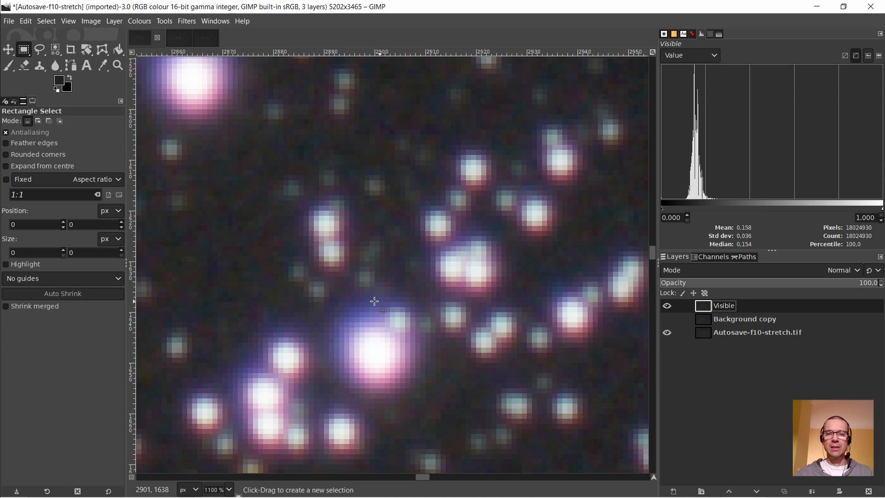
pyautogui.moveTo(360, 296)
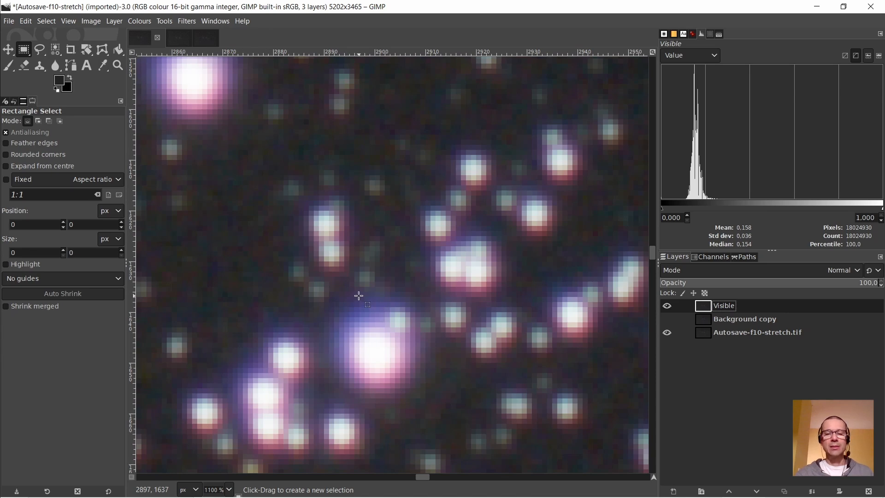
# Step: Toggle the Visible layer on and off to compare, then switch to the PDF slides
pyautogui.click(667, 305)
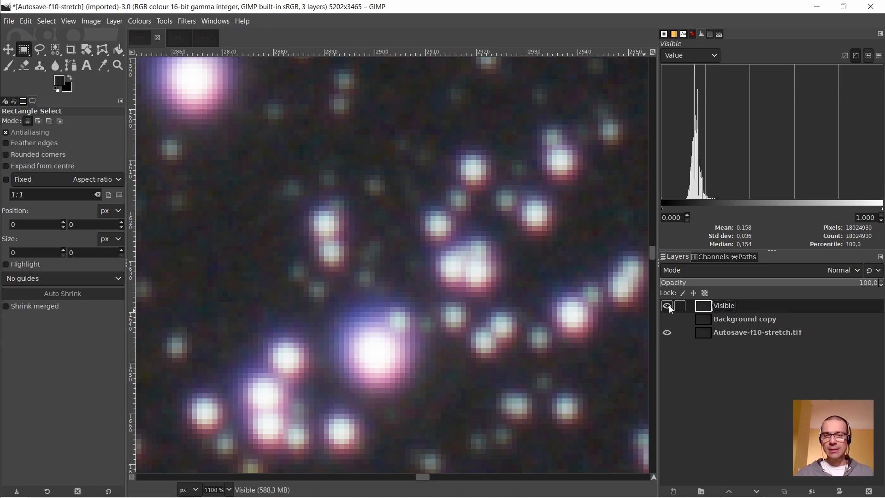
pyautogui.click(668, 305)
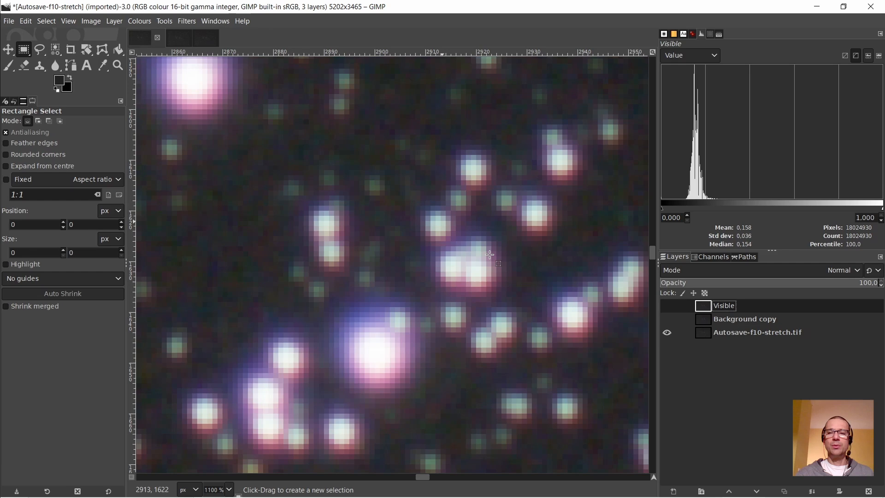
pyautogui.click(666, 305)
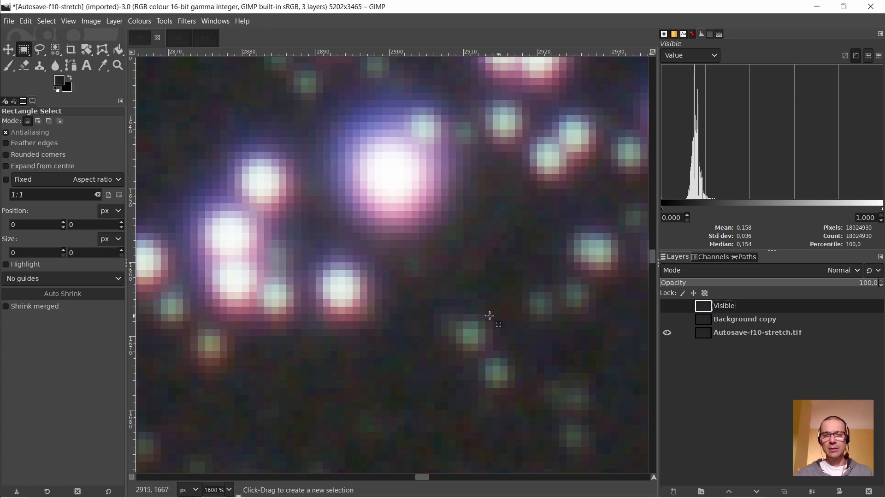
pyautogui.click(666, 305)
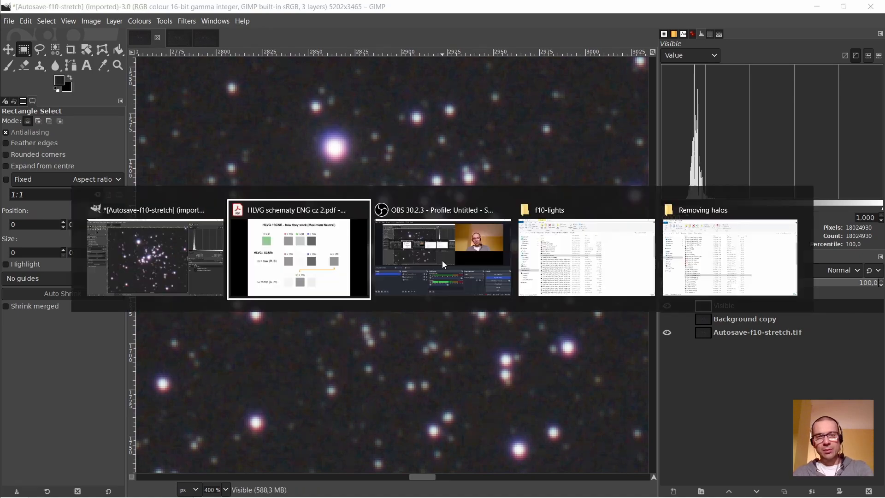
pyautogui.click(298, 249)
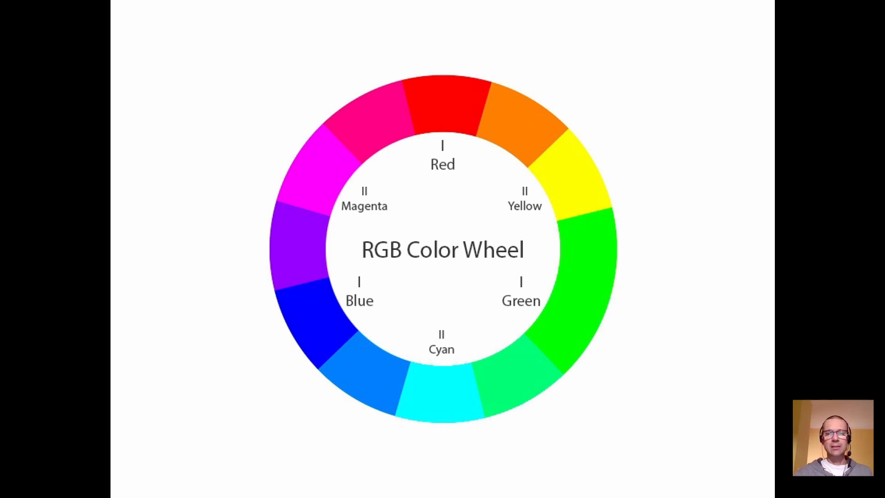
pyautogui.moveTo(318, 138)
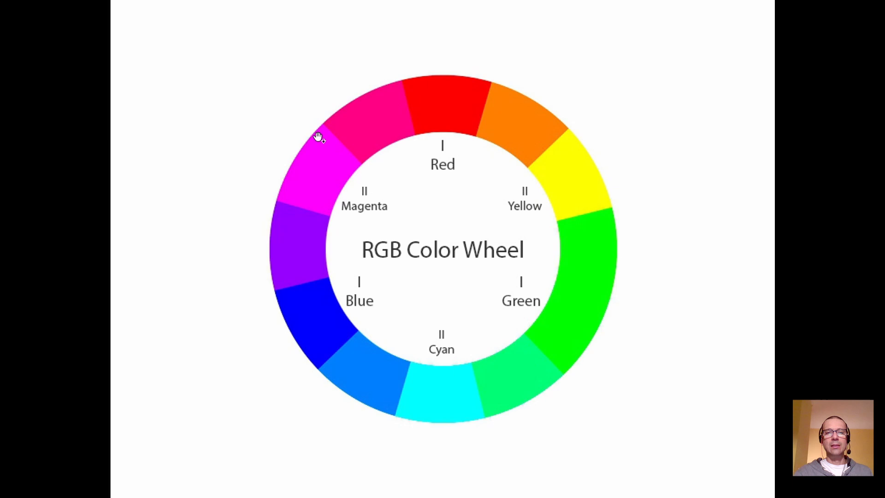
pyautogui.moveTo(342, 178)
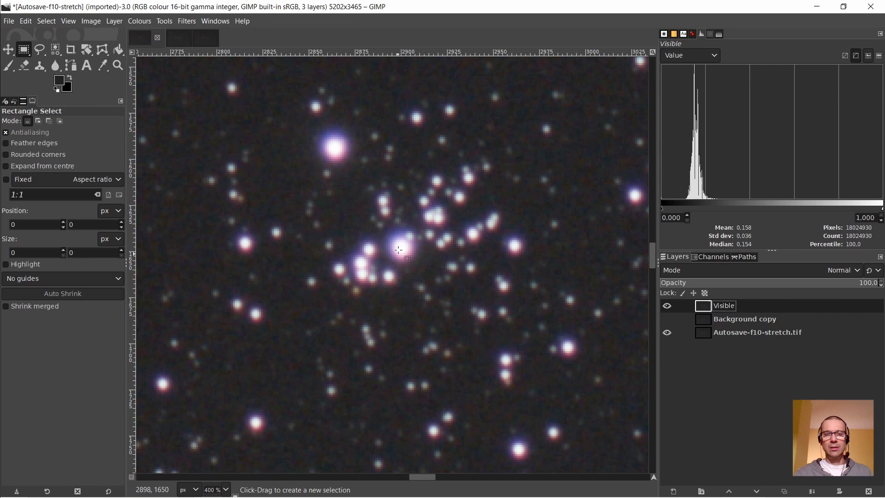
pyautogui.moveTo(377, 241)
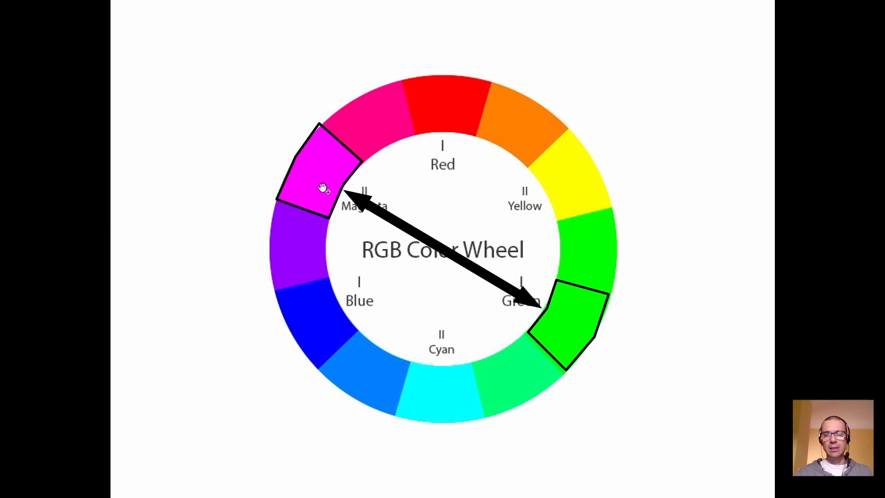
pyautogui.moveTo(586, 296)
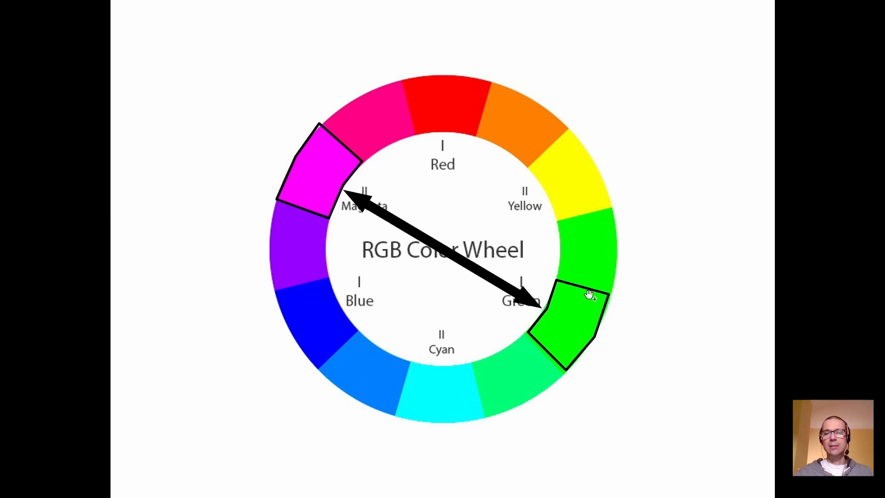
pyautogui.moveTo(570, 308)
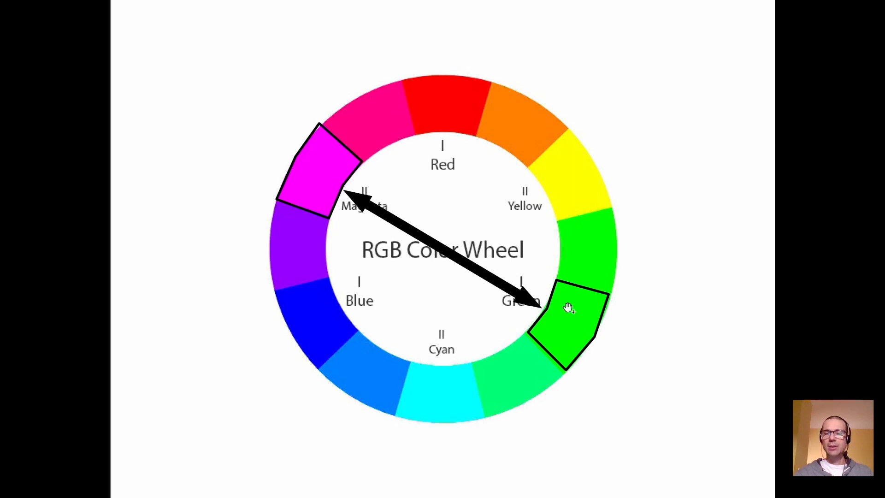
pyautogui.moveTo(570, 330)
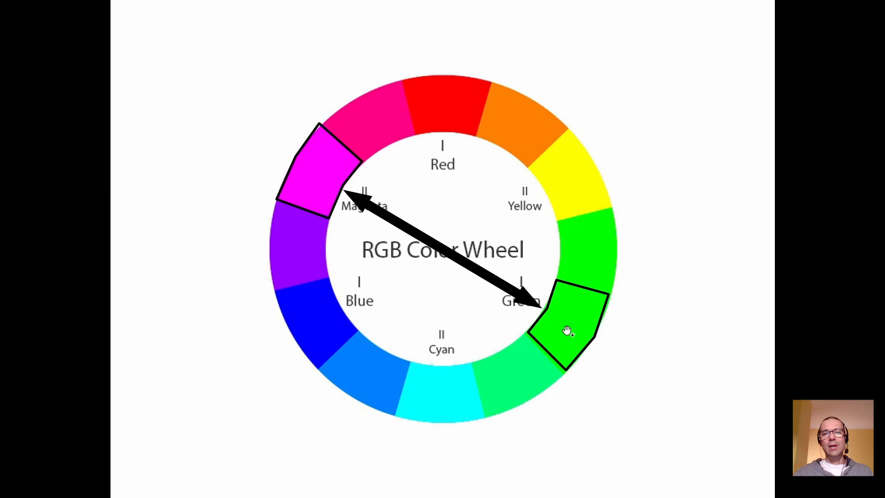
pyautogui.moveTo(513, 294)
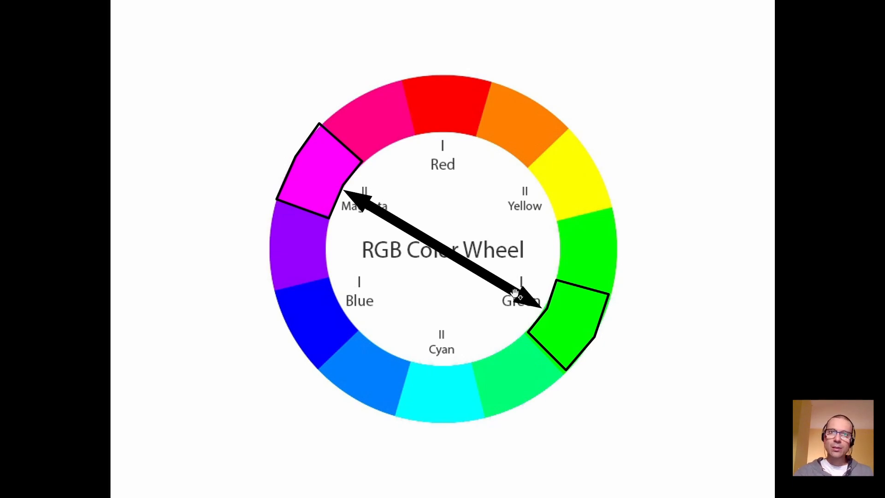
pyautogui.moveTo(513, 293)
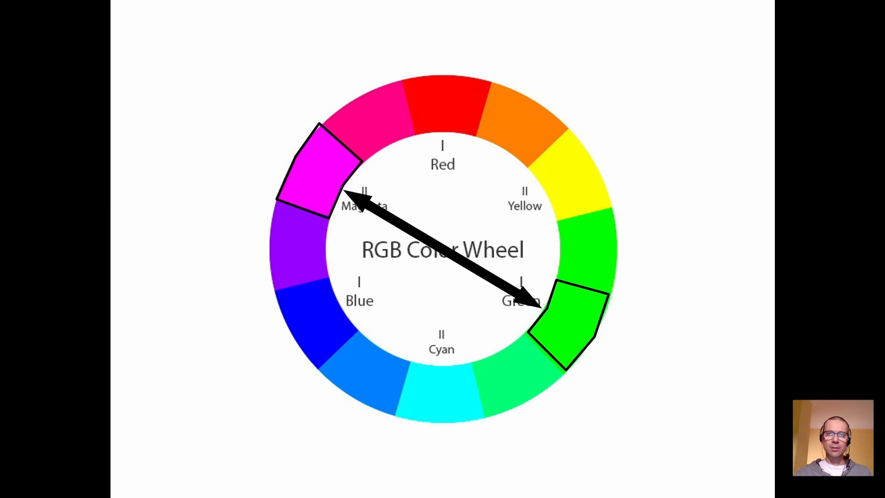
pyautogui.moveTo(345, 203)
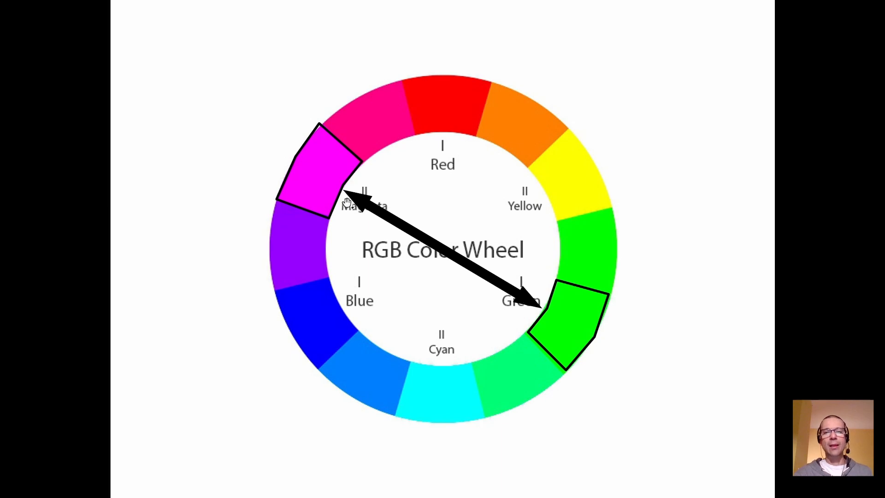
pyautogui.moveTo(354, 184)
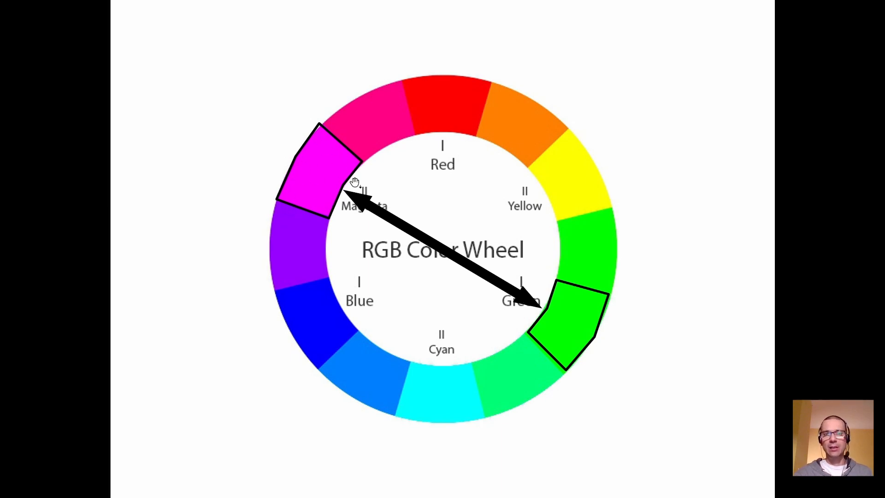
pyautogui.moveTo(501, 246)
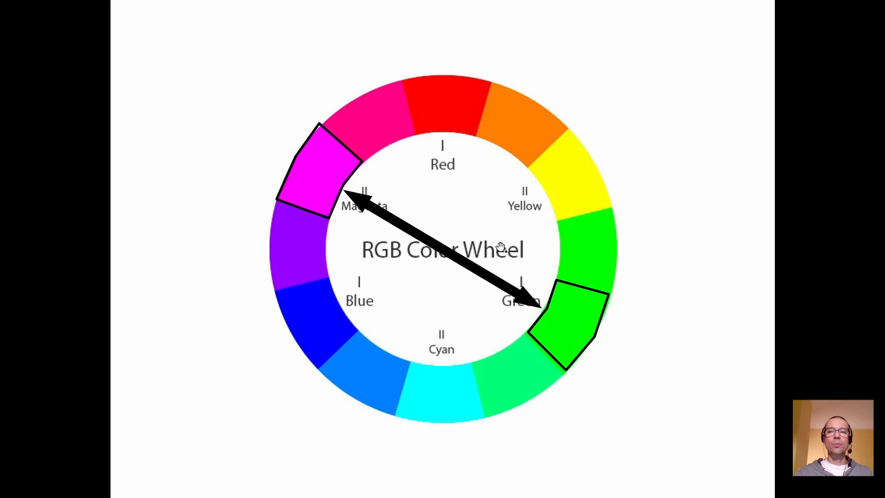
pyautogui.moveTo(573, 328)
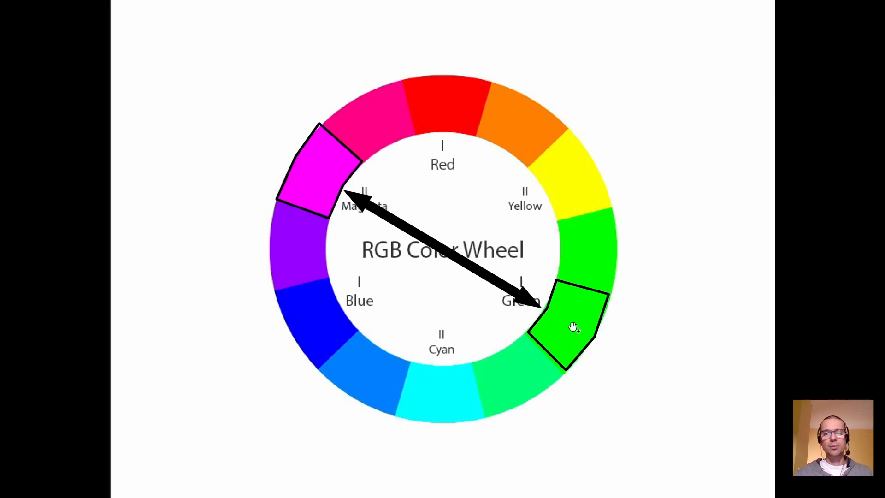
pyautogui.moveTo(564, 323)
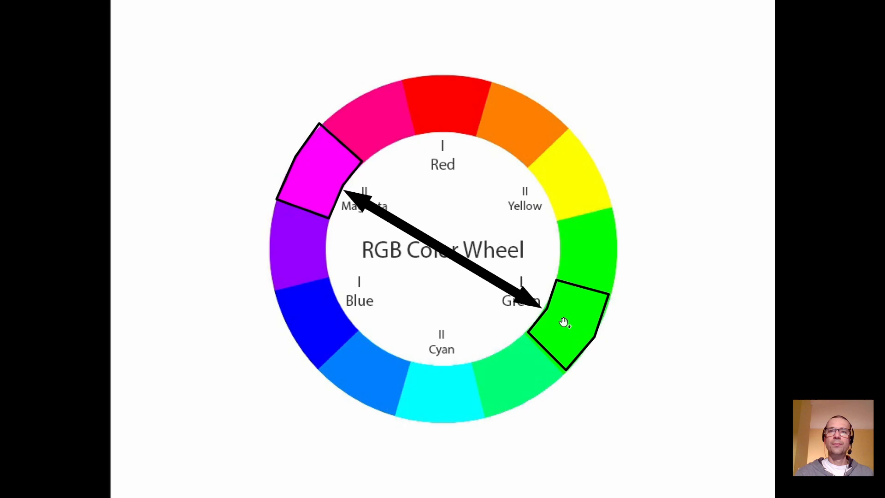
pyautogui.moveTo(564, 323)
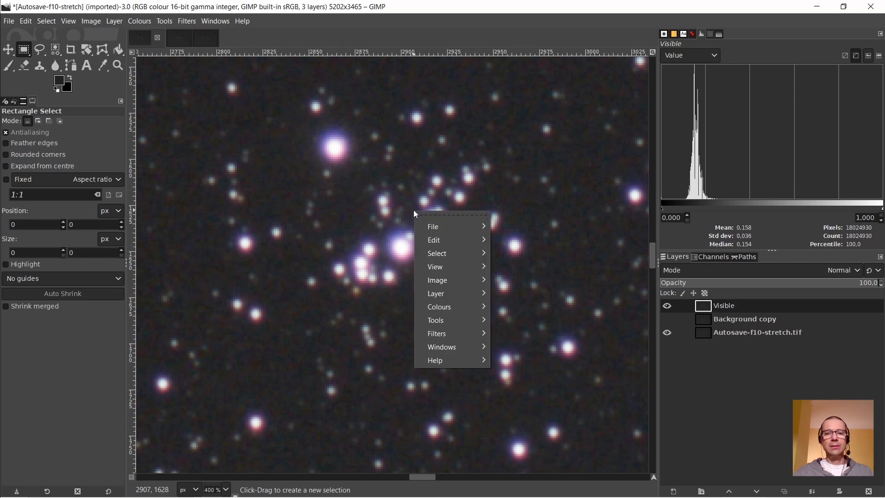
pyautogui.moveTo(440, 306)
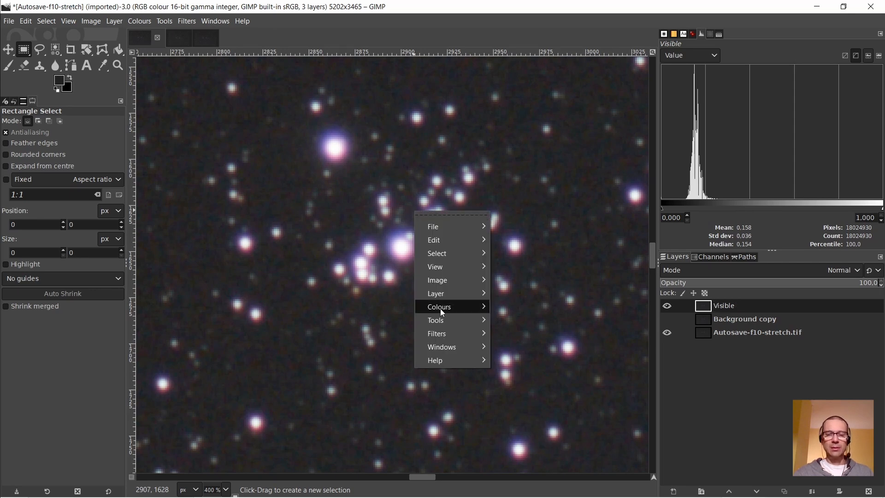
# Step: Apply Value Invert to the Visible layer, turning the star field into a negative
pyautogui.click(438, 306)
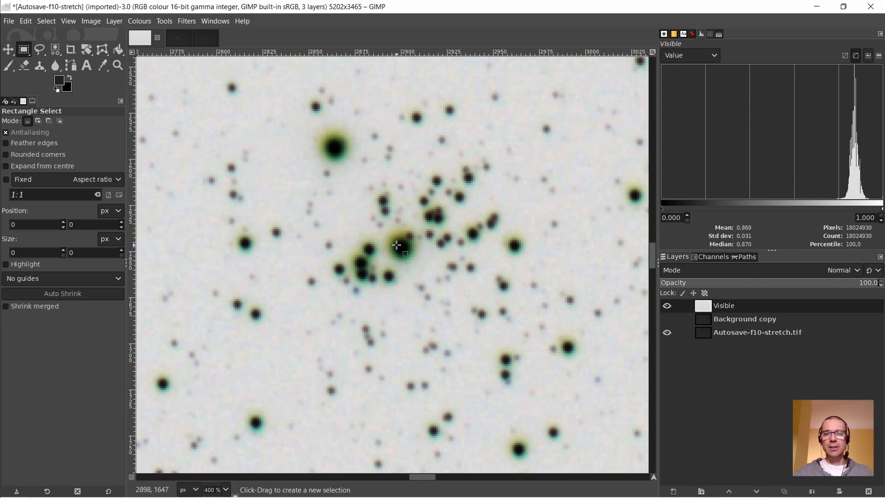
pyautogui.moveTo(410, 195)
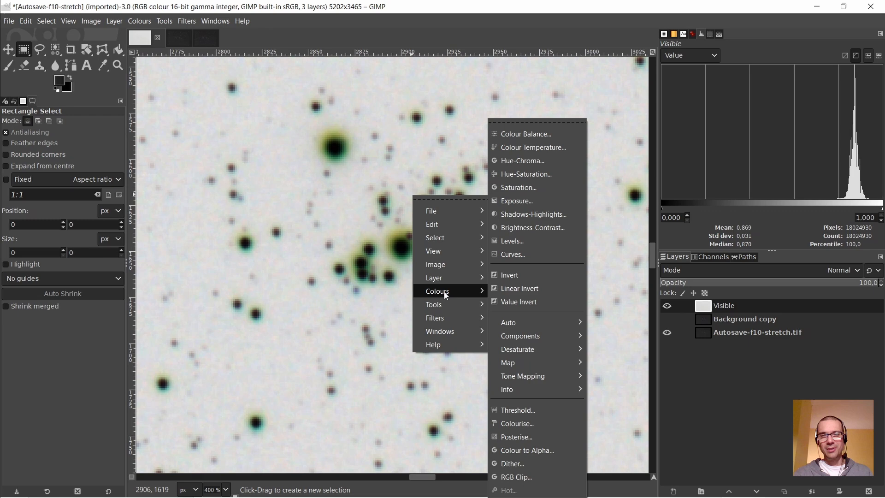
pyautogui.moveTo(519, 288)
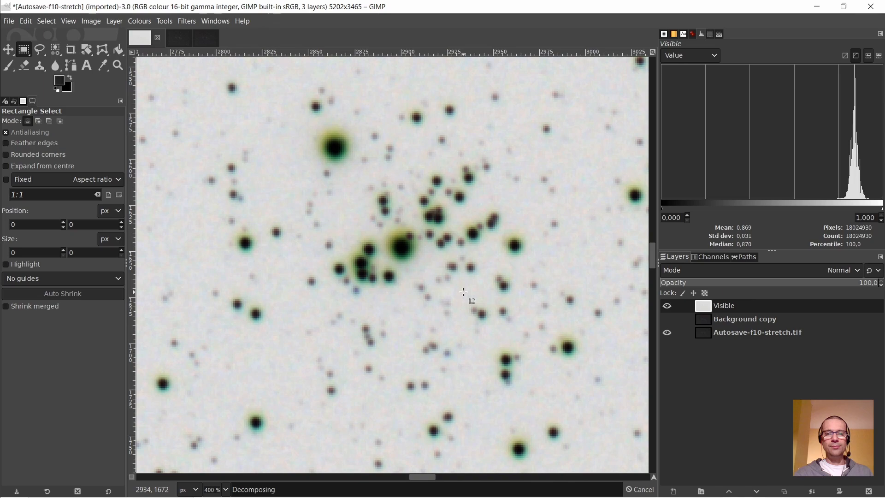
pyautogui.moveTo(459, 237)
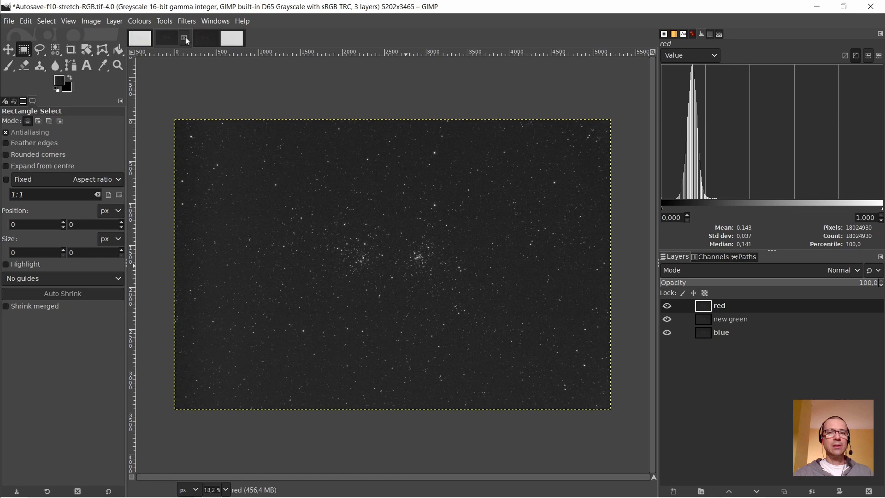
# Step: In the decomposed image, blend red as Lighten only and create a layer from Visible
pyautogui.click(166, 38)
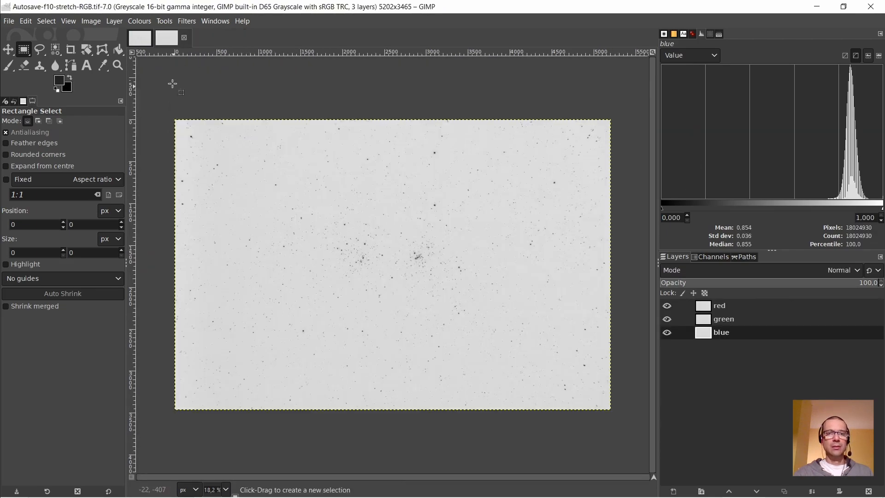
pyautogui.click(666, 318)
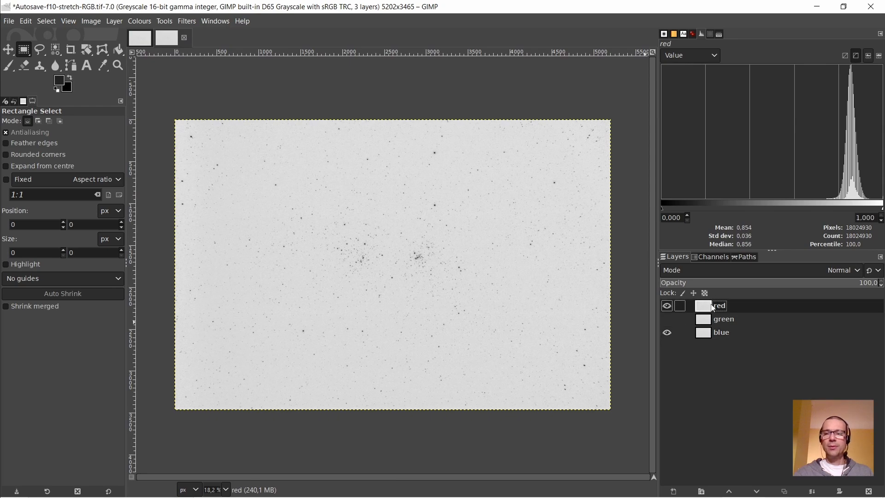
pyautogui.click(840, 269)
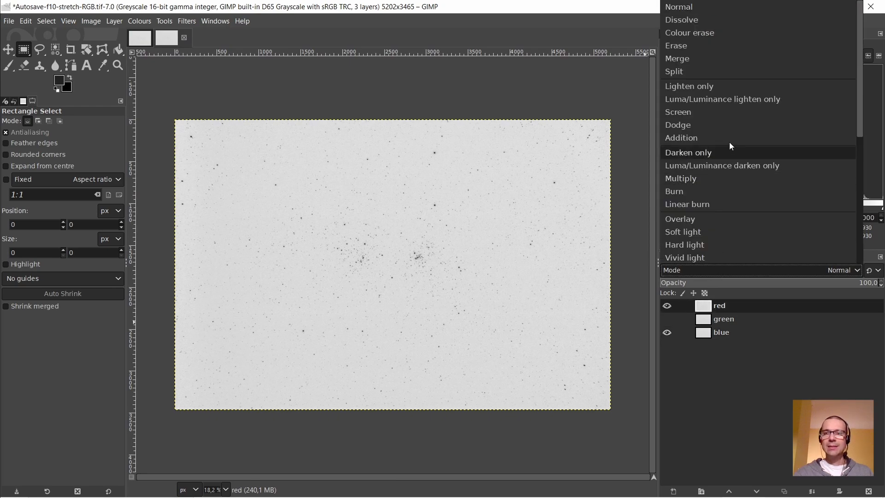
pyautogui.click(689, 86)
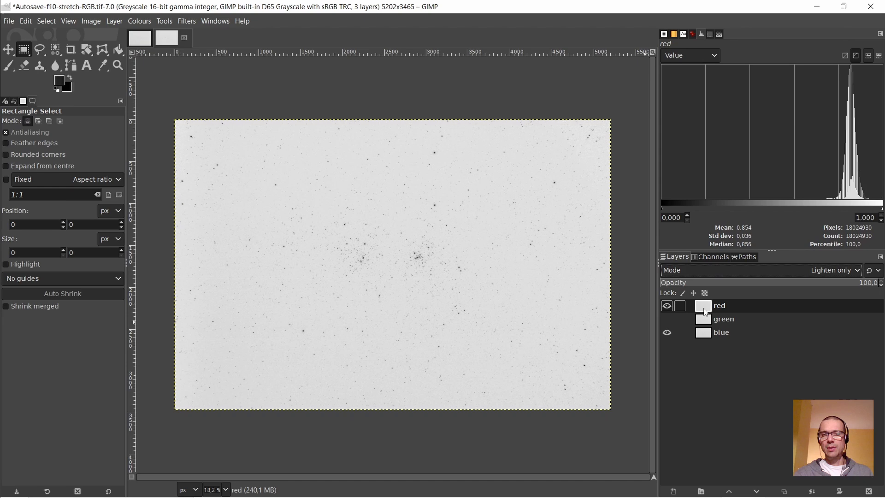
pyautogui.click(666, 305)
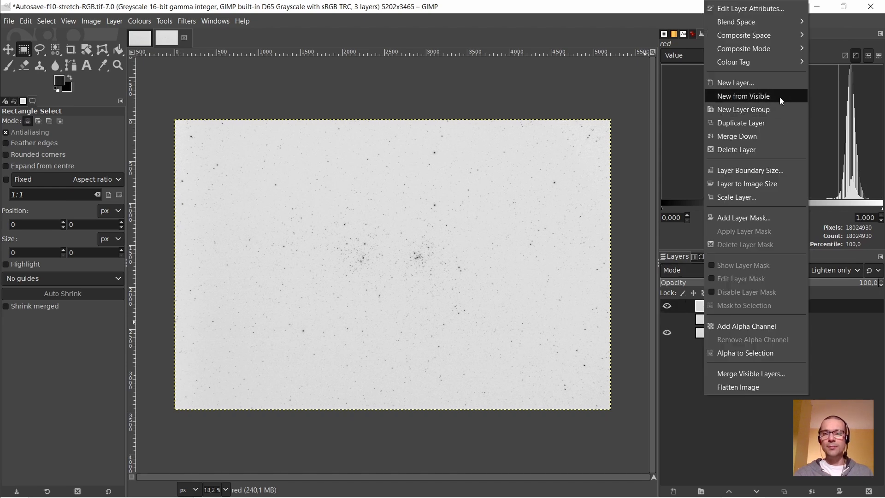
pyautogui.click(742, 96)
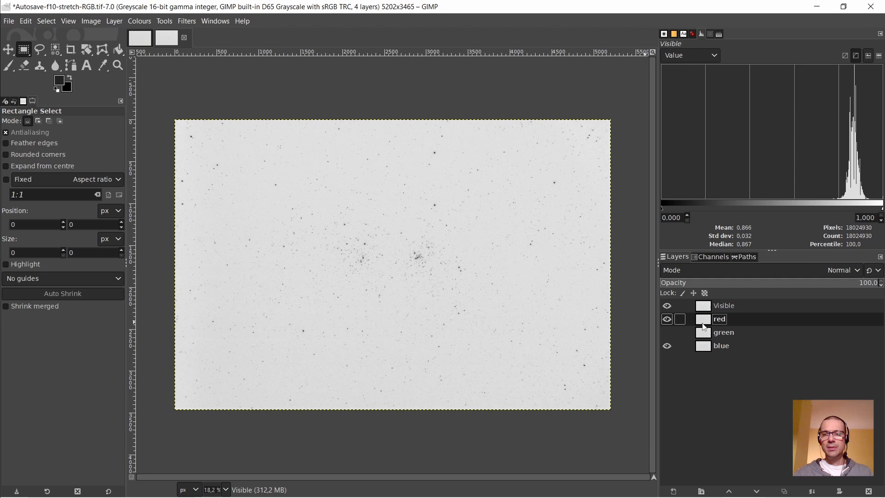
# Step: Reset the red layer to Normal blending and make the green layer visible again
pyautogui.click(841, 270)
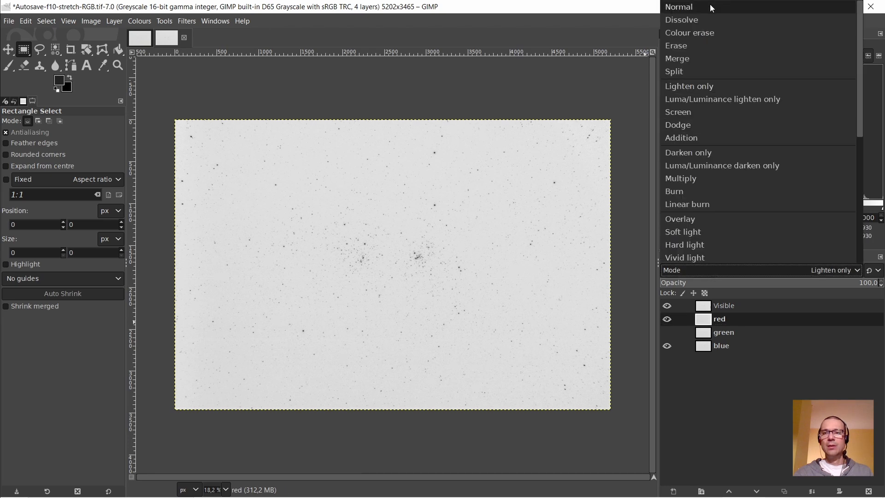
pyautogui.click(679, 7)
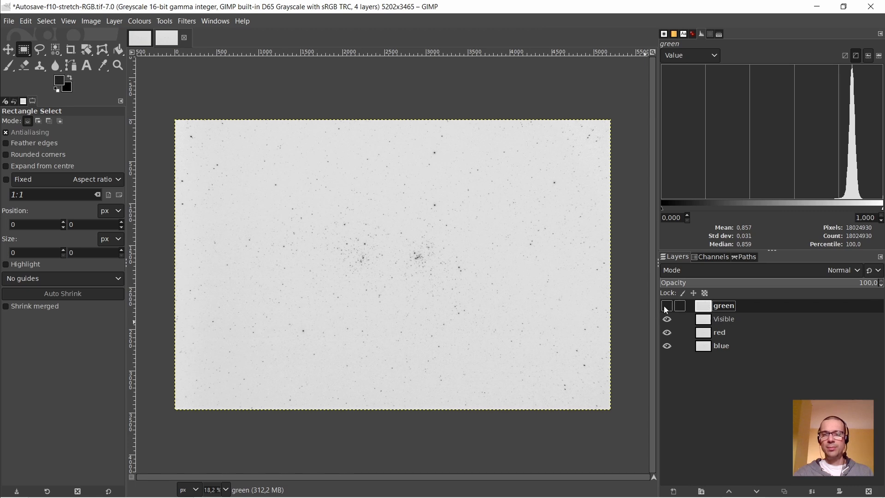
pyautogui.click(841, 270)
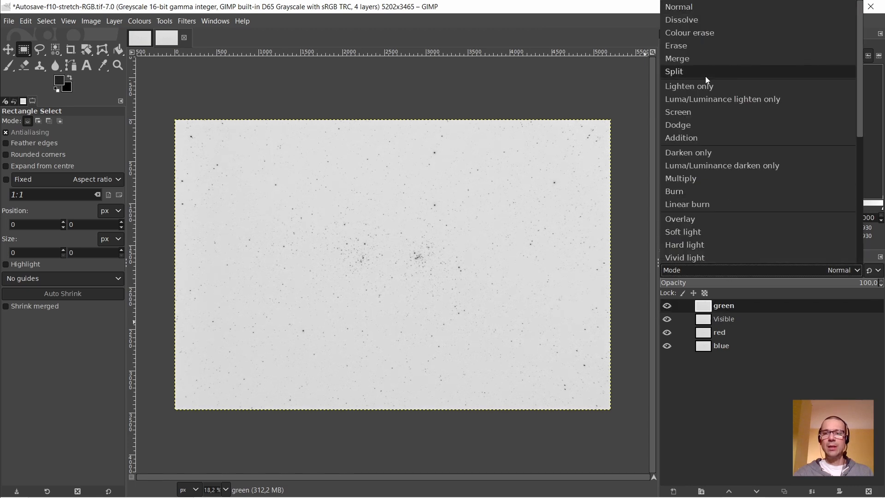
pyautogui.click(687, 153)
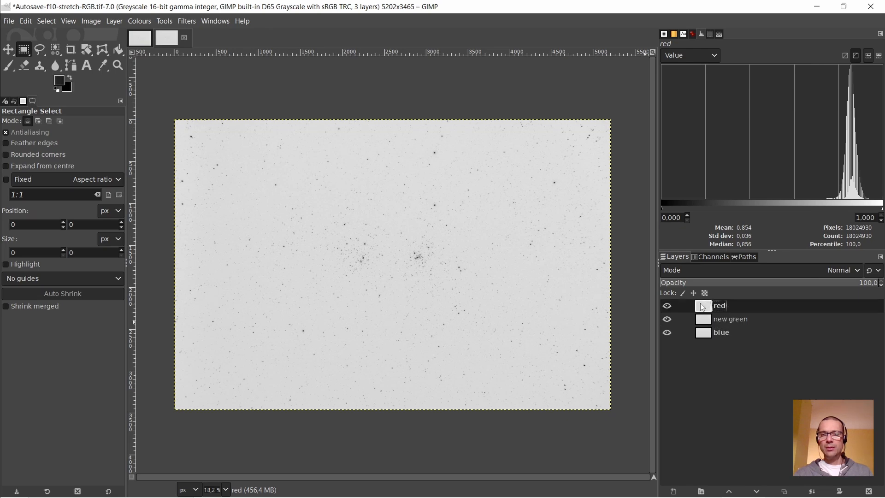
# Step: Compose the red, new green and blue layers into a new RGB image
pyautogui.click(679, 305)
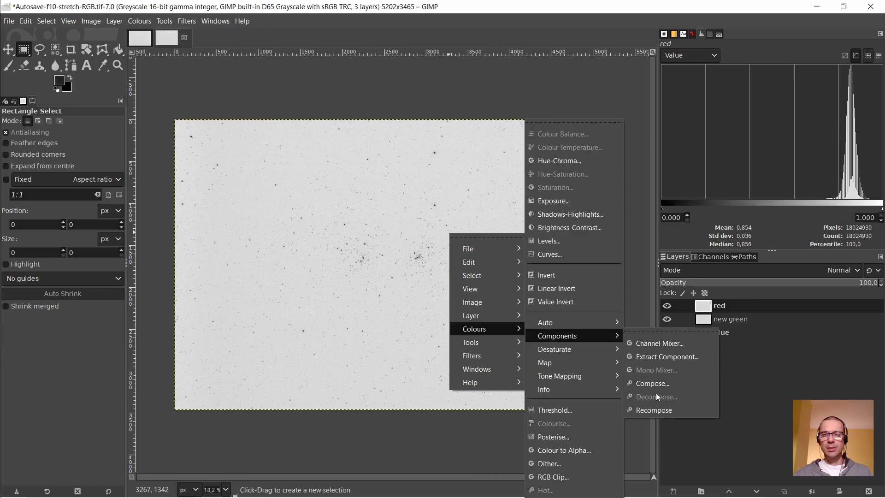
pyautogui.click(651, 383)
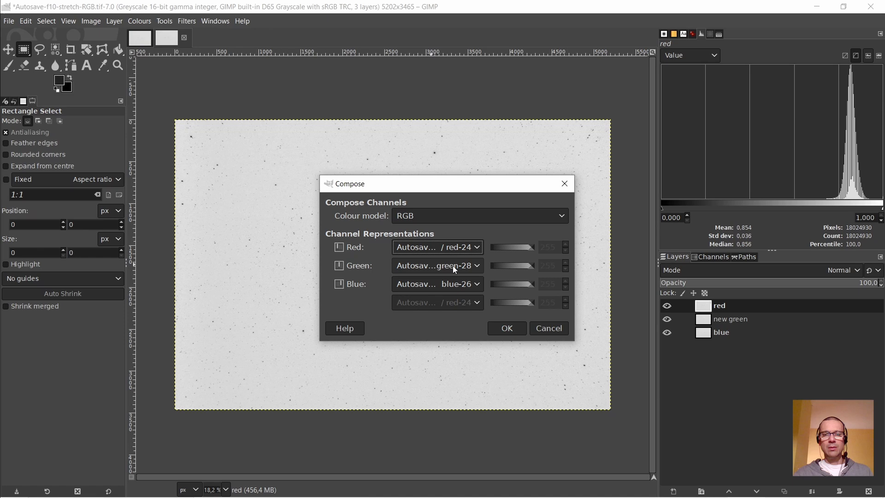
pyautogui.click(506, 328)
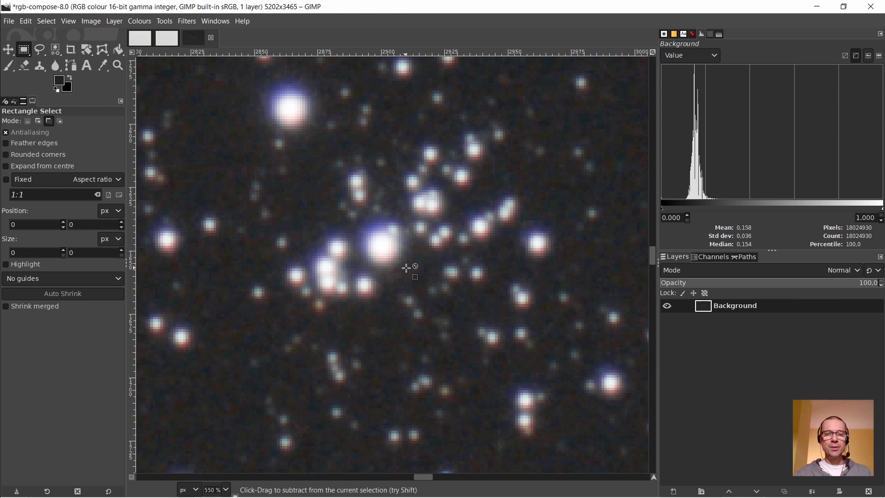
pyautogui.moveTo(73, 56)
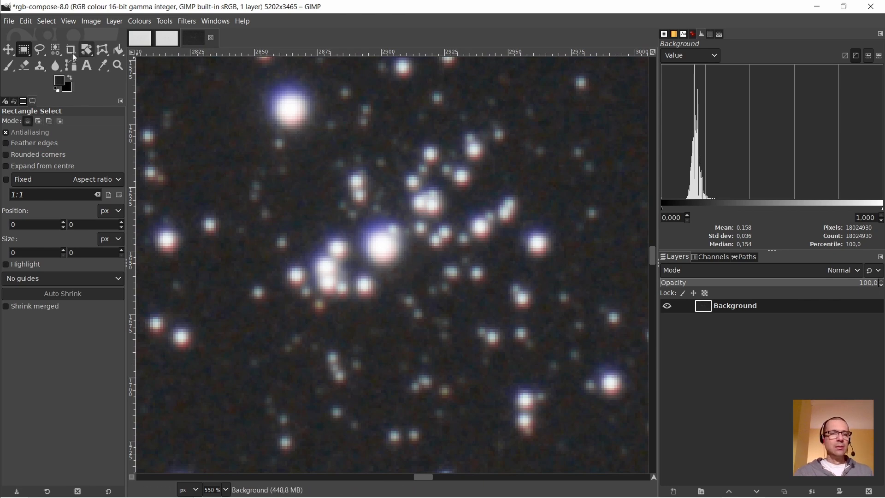
# Step: Return to the original image and open the canvas menu to invert the Visible layer back
pyautogui.click(25, 21)
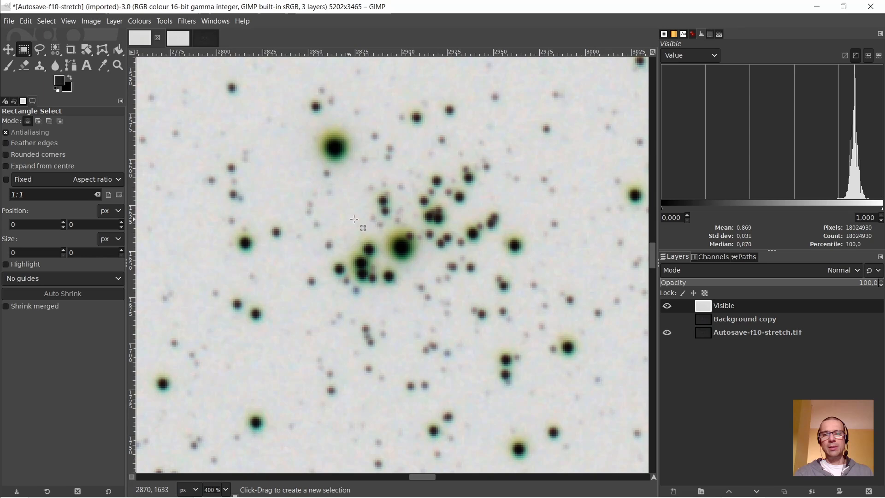
pyautogui.moveTo(361, 209)
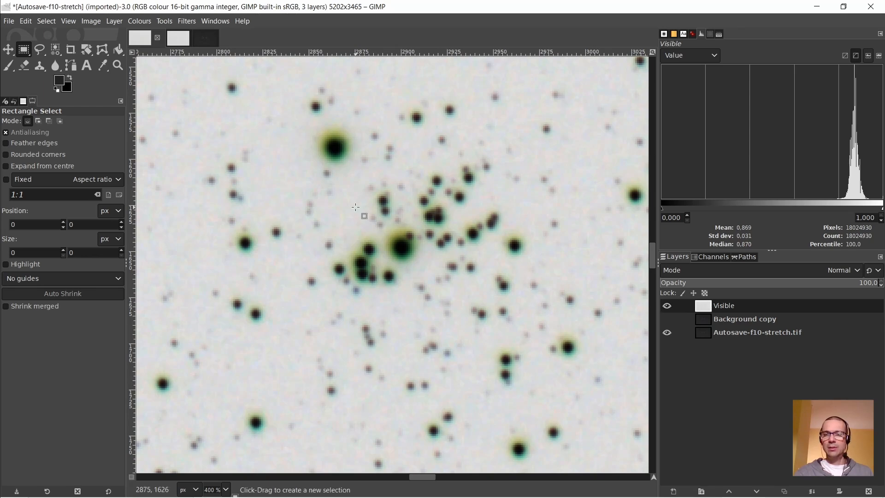
pyautogui.rightClick(354, 207)
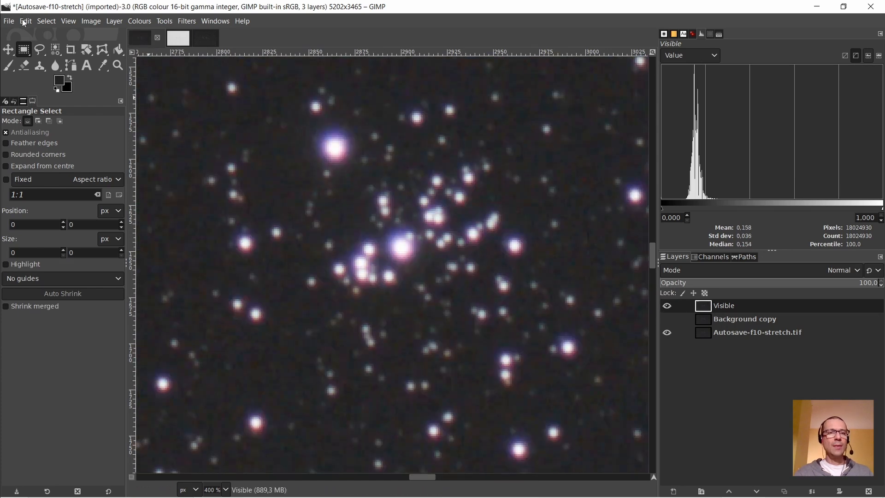
# Step: Paste the clipboard as new layer Background copy #1, hiding it and showing Visible
pyautogui.click(25, 20)
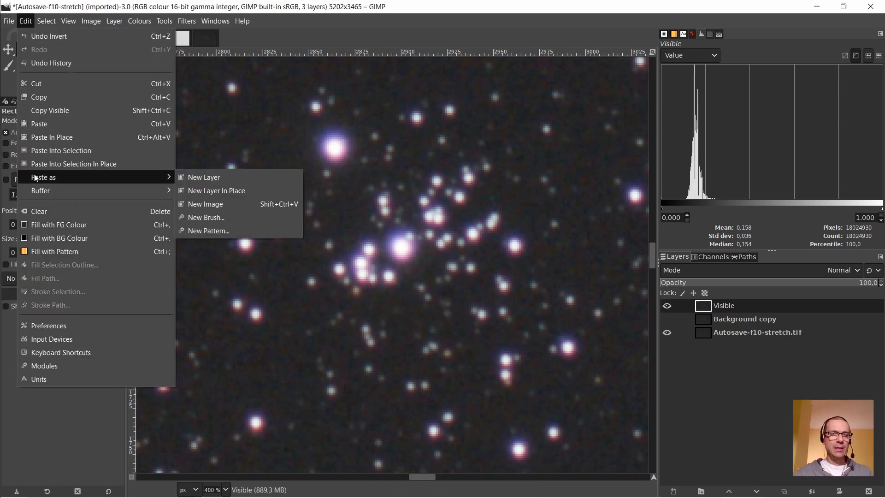
pyautogui.moveTo(204, 176)
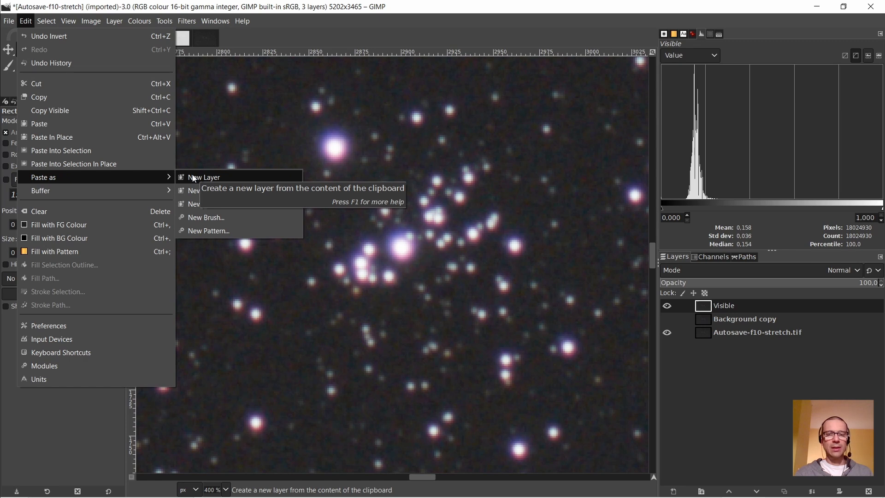
pyautogui.click(204, 176)
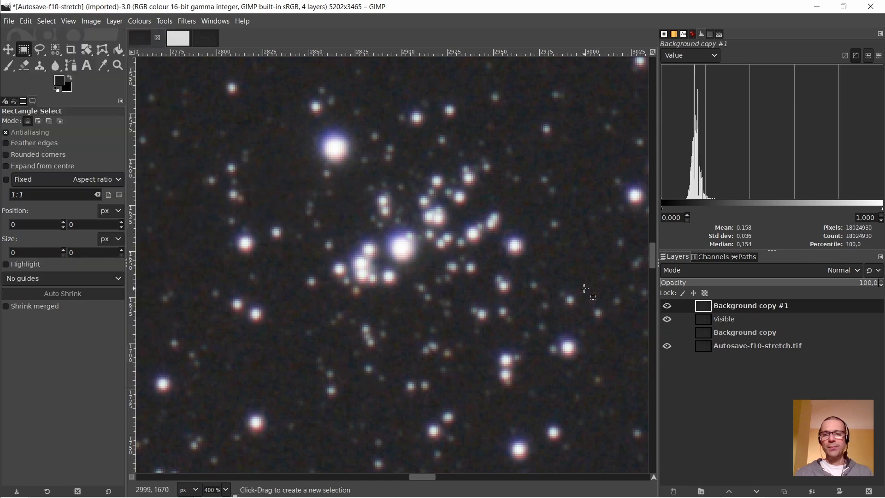
pyautogui.click(666, 305)
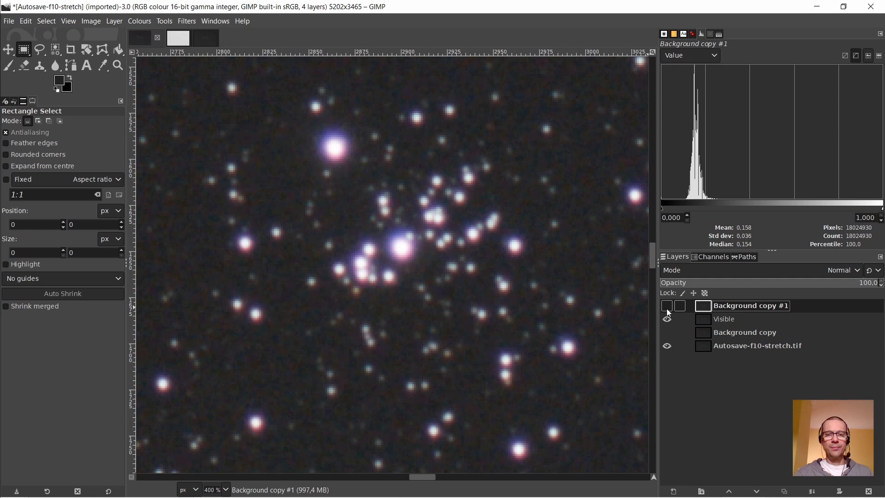
pyautogui.click(666, 317)
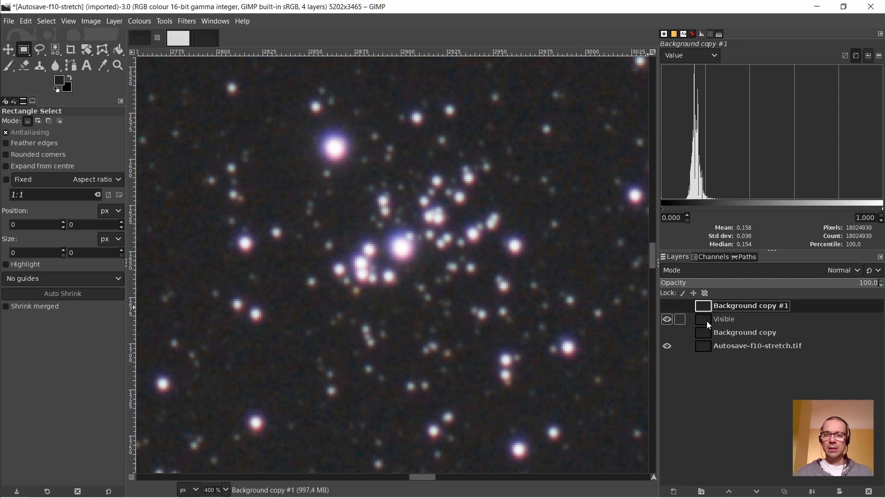
# Step: Select Visible, show Background copy #1 again, and set Visible's mode to Luminance
pyautogui.click(724, 318)
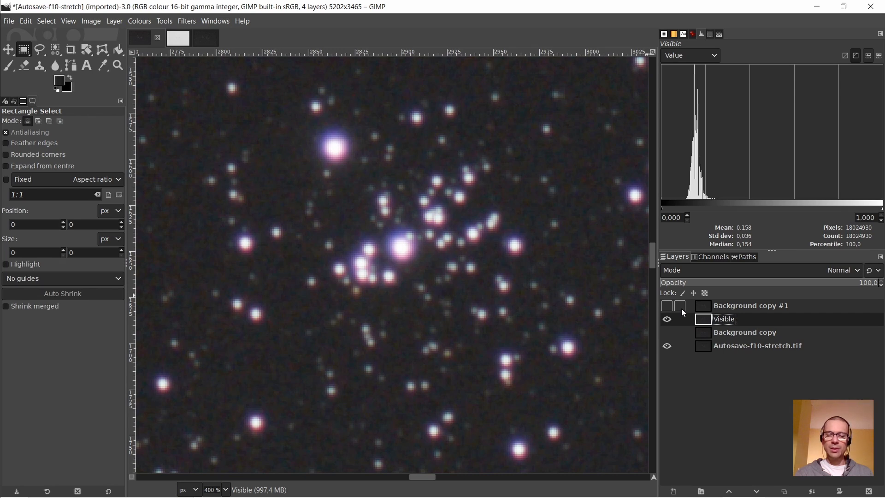
pyautogui.moveTo(696, 315)
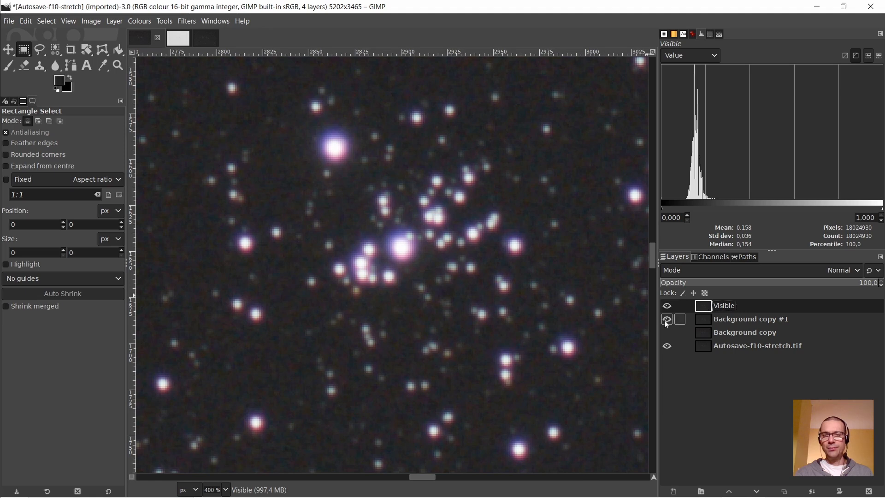
pyautogui.click(750, 319)
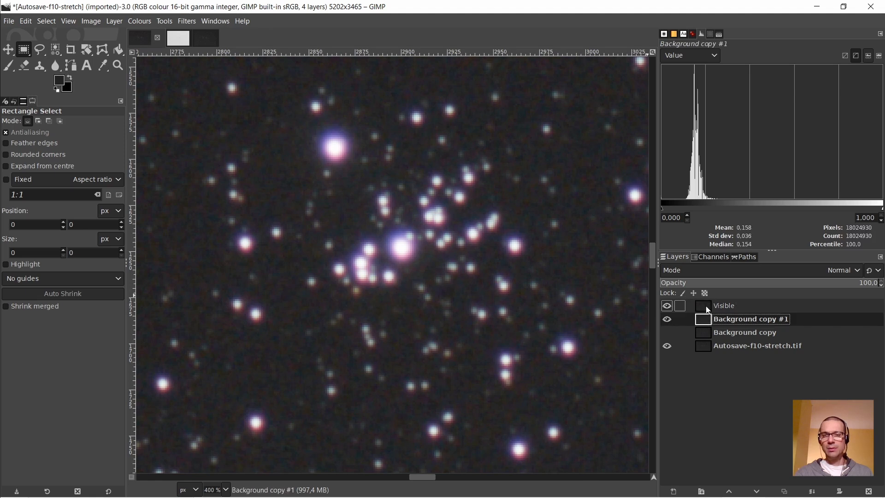
pyautogui.click(841, 269)
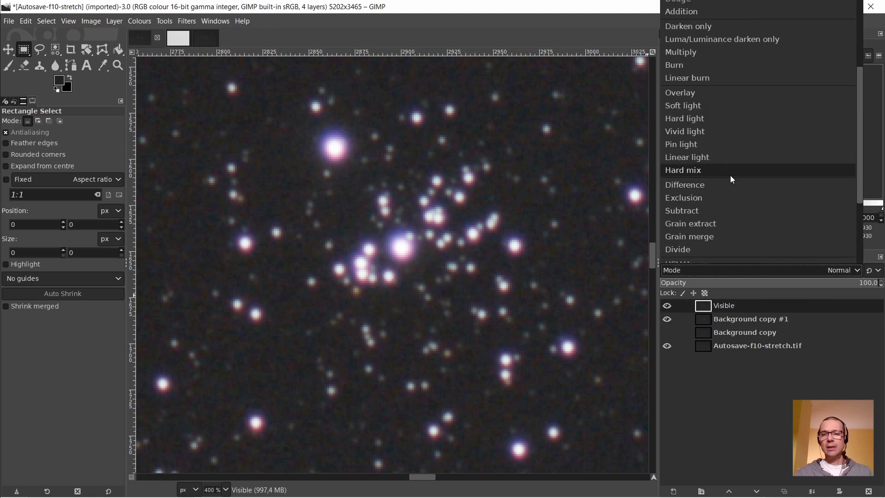
pyautogui.scroll(-3)
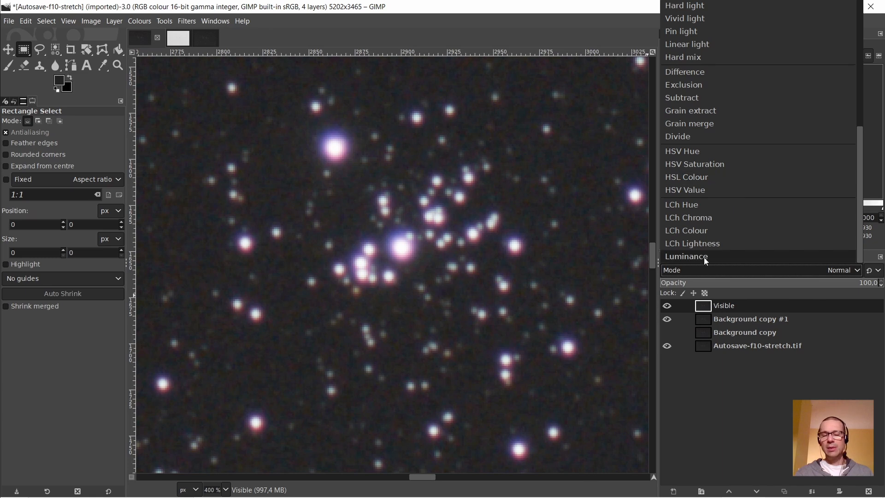
pyautogui.moveTo(704, 259)
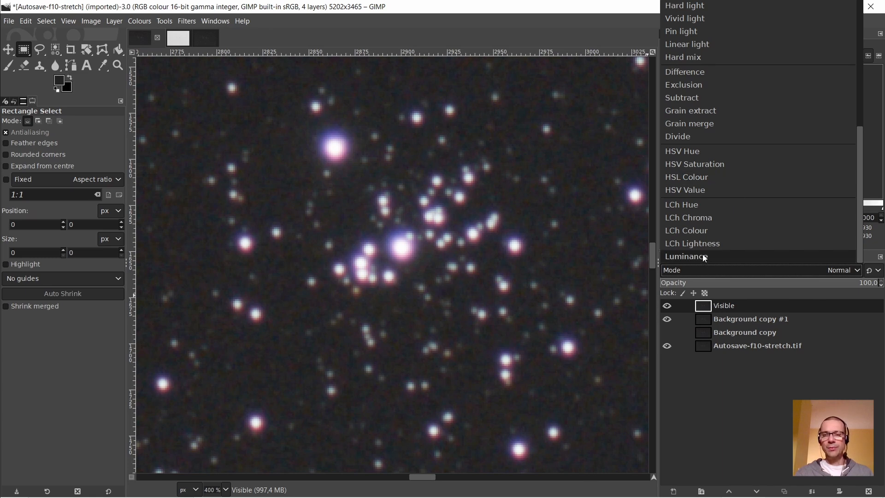
pyautogui.click(685, 256)
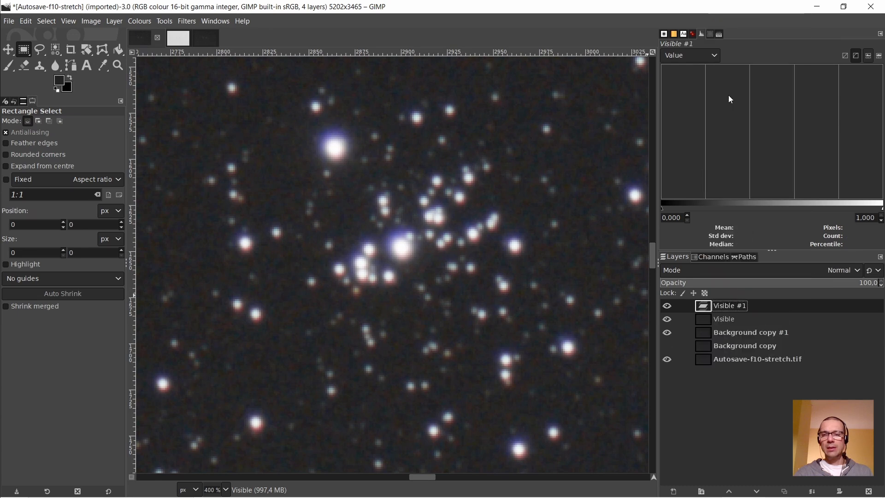
# Step: Select Visible, then hide the intermediate layers and the corrected layer to view the original
pyautogui.click(723, 319)
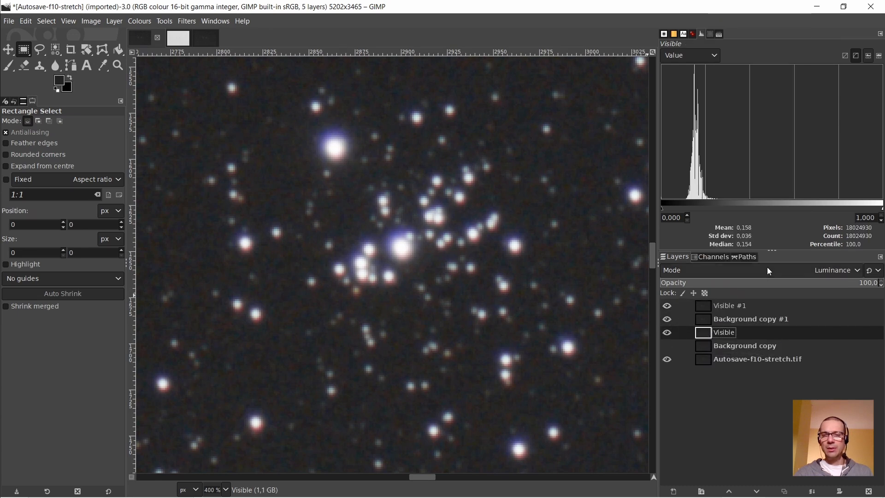
pyautogui.click(835, 270)
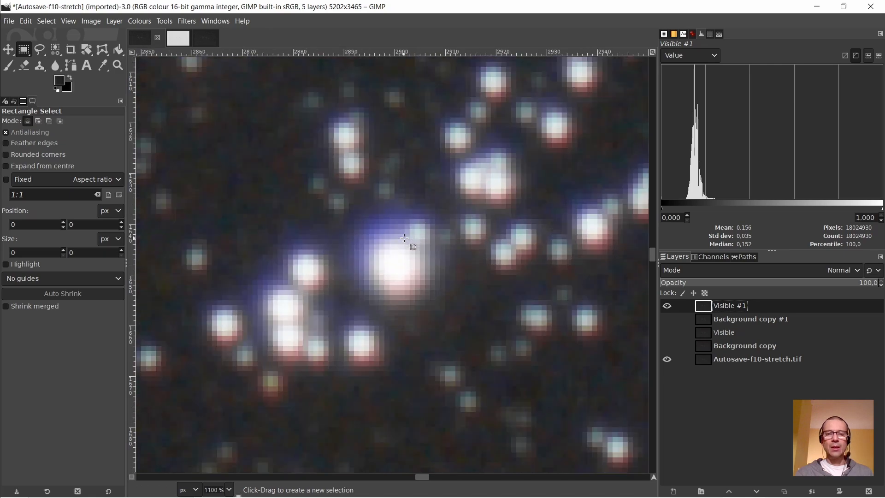
pyautogui.scroll(-3)
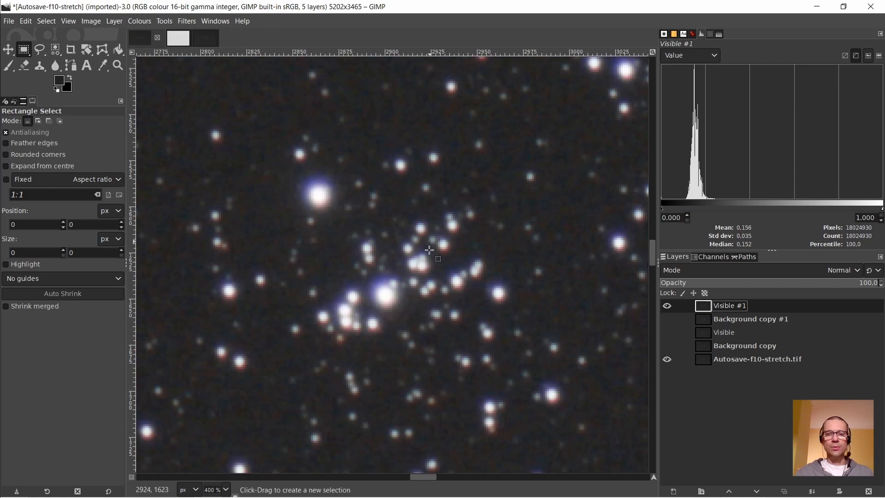
pyautogui.click(667, 305)
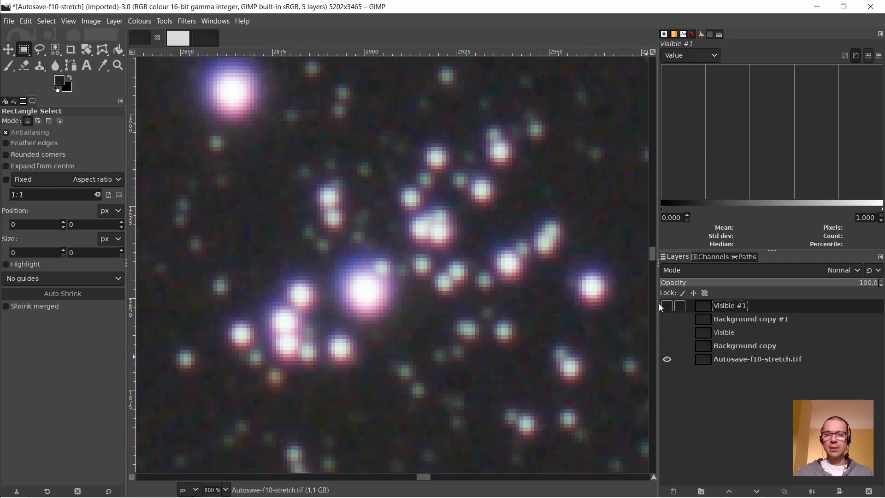
# Step: Toggle Visible #1 on, off, and on again to compare, leaving it shown
pyautogui.click(666, 305)
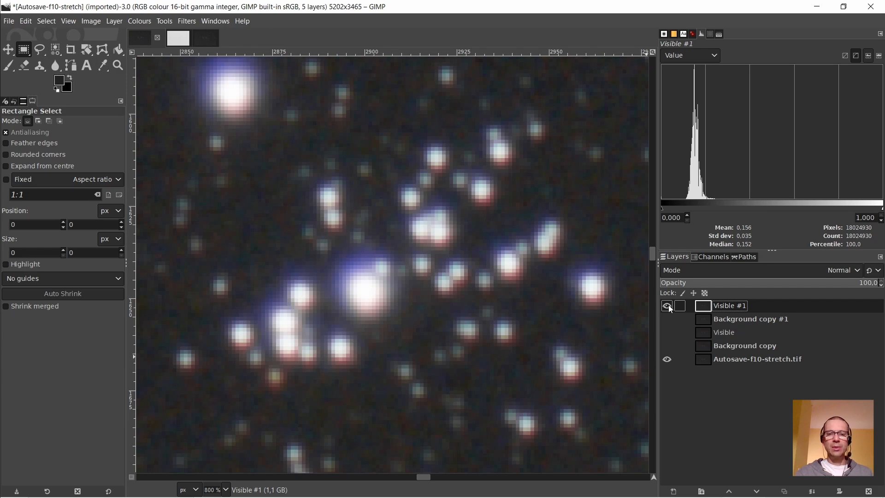
pyautogui.click(668, 305)
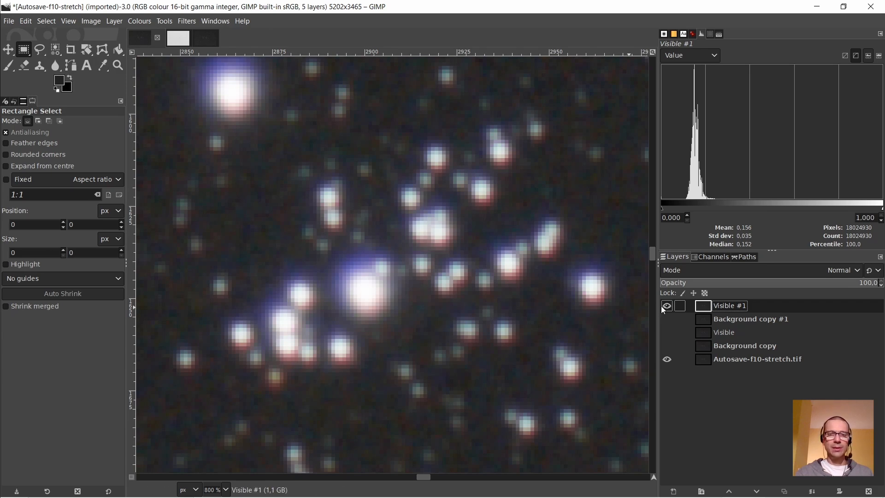
pyautogui.click(666, 304)
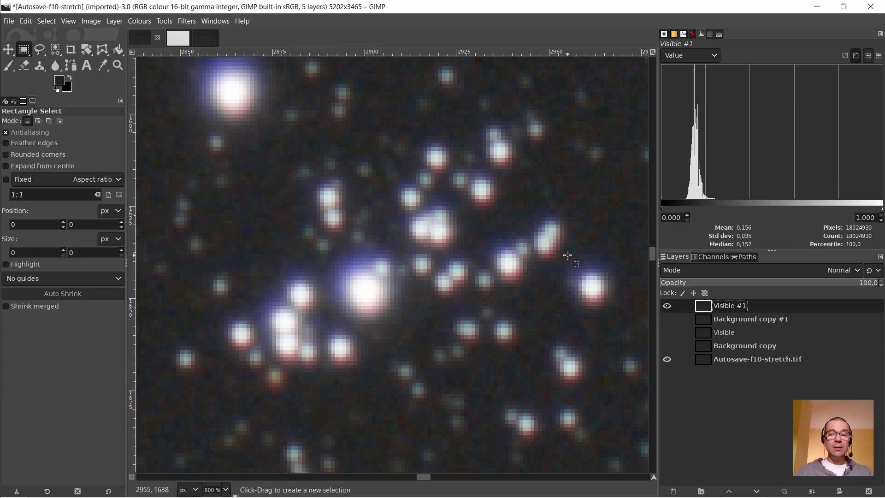
pyautogui.moveTo(533, 261)
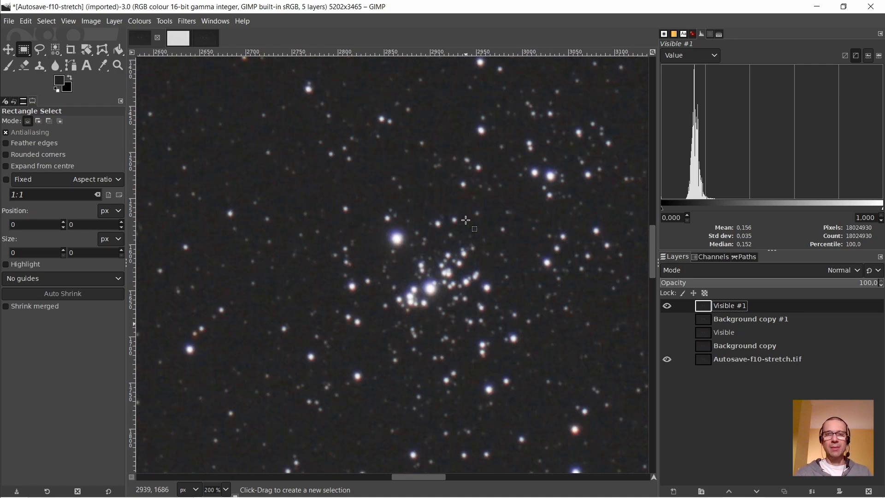
pyautogui.moveTo(468, 295)
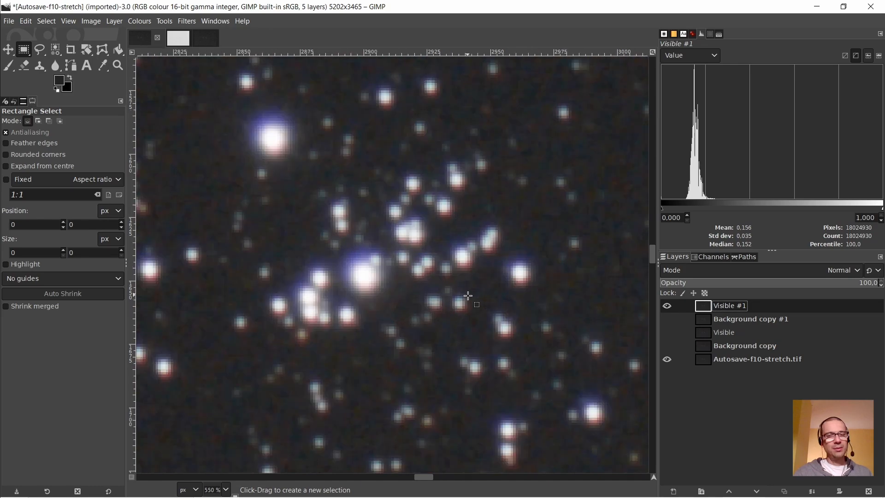
pyautogui.scroll(3)
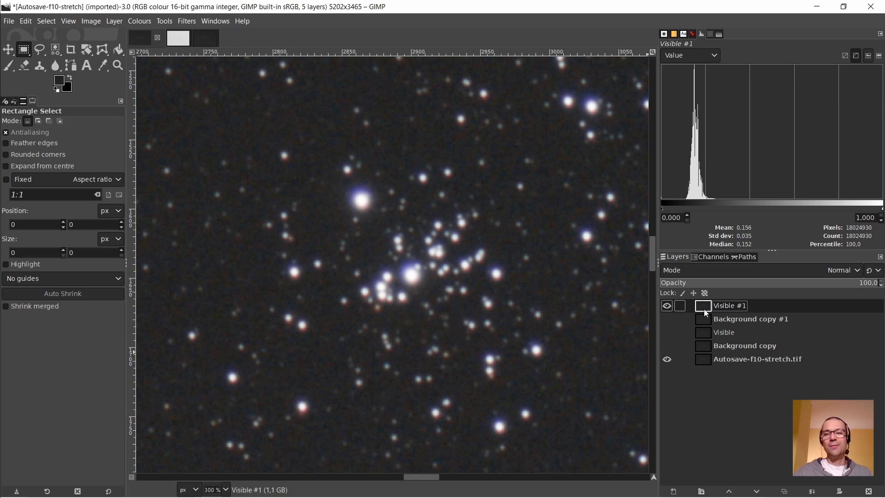
pyautogui.click(666, 305)
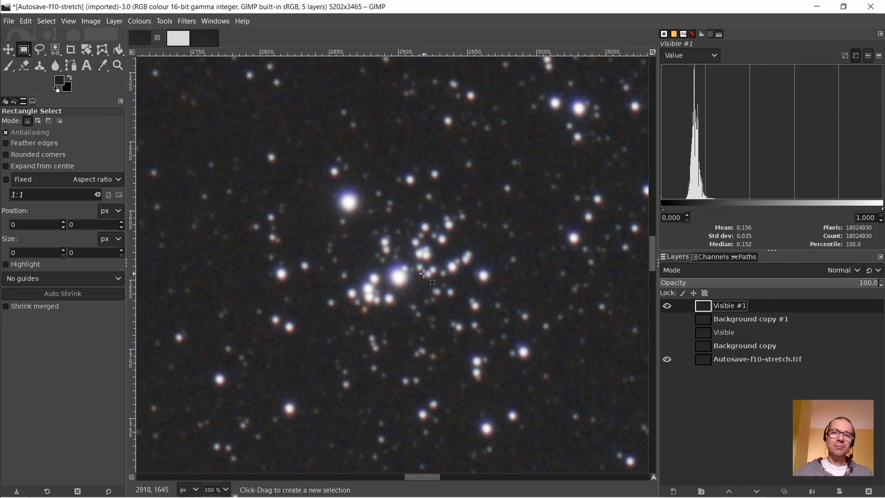
pyautogui.moveTo(422, 273)
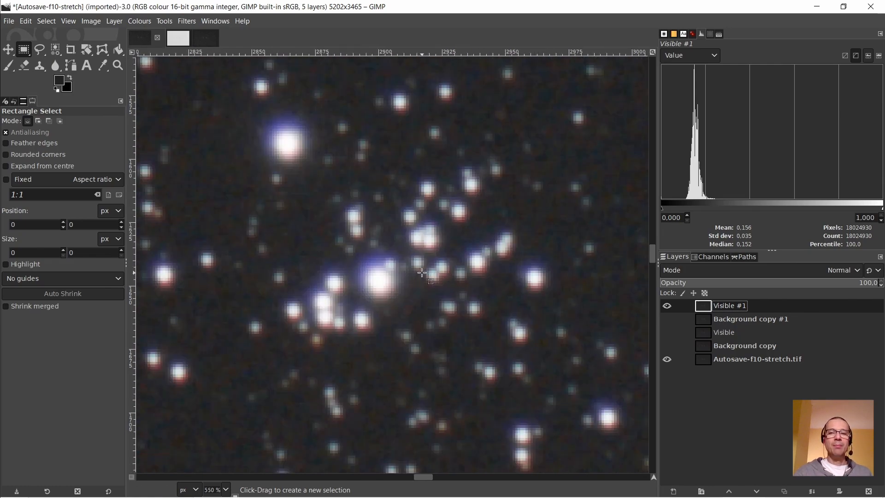
pyautogui.scroll(-3)
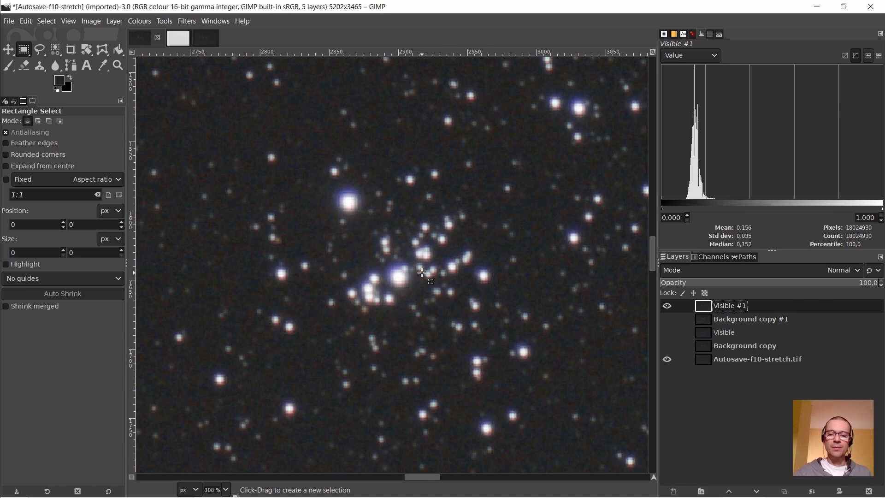
pyautogui.moveTo(425, 295)
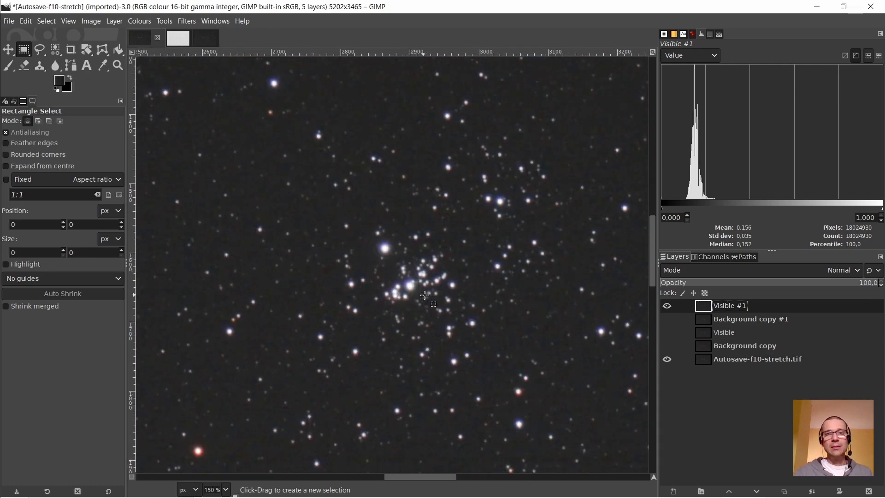
pyautogui.scroll(-3)
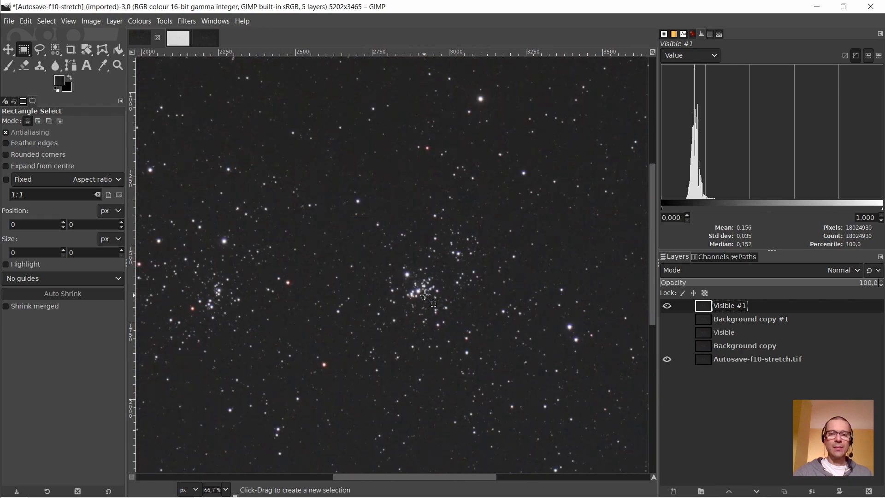